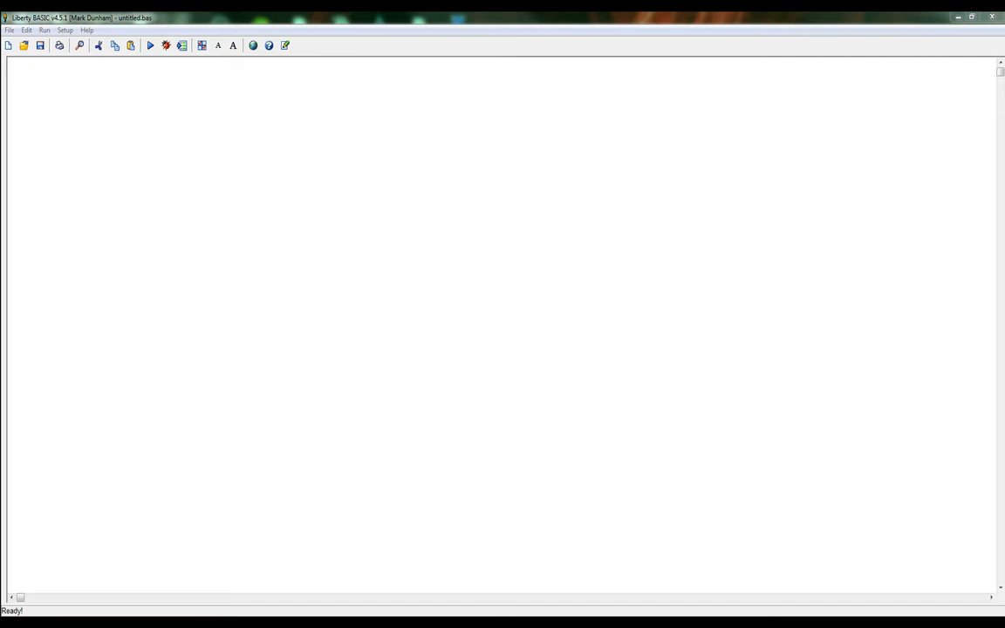
mouse_move(307, 195)
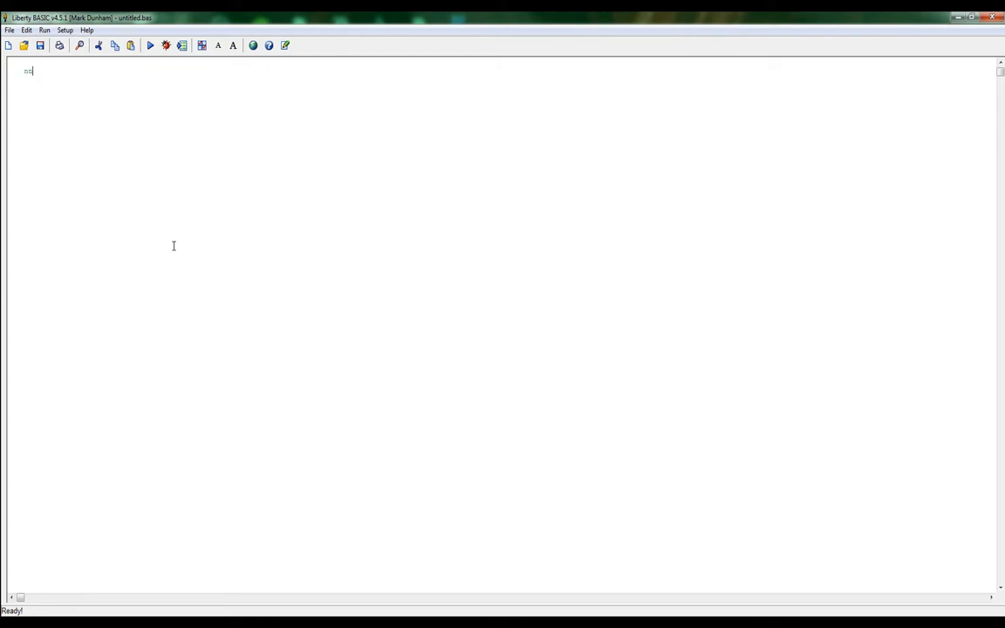
Step: Write nomainwin, then WindowWidth = 1024 and WindowHeight = 768 on separate lines
type("nomainwin")
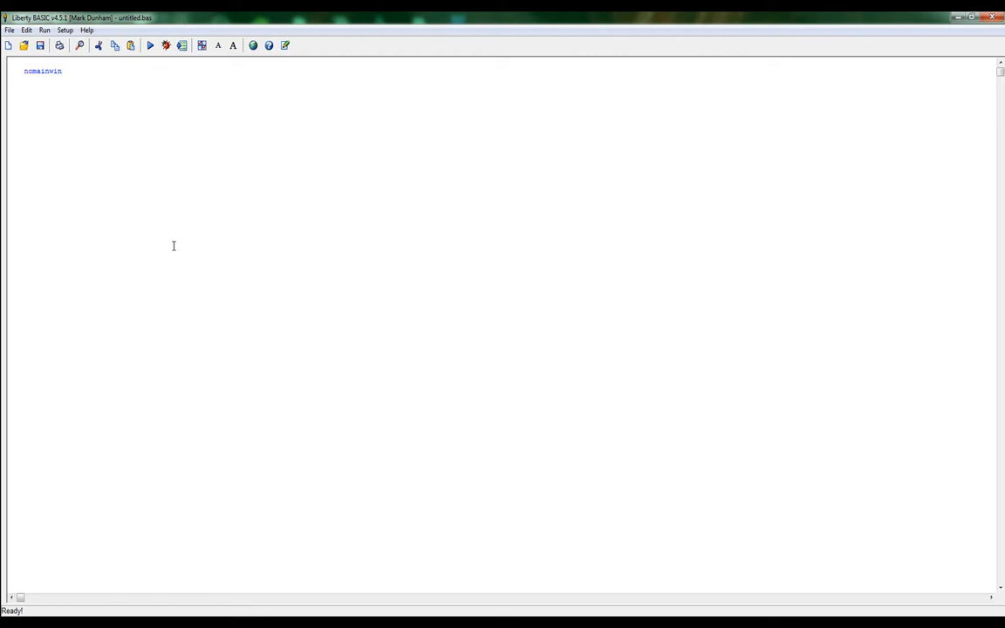
type("Wind")
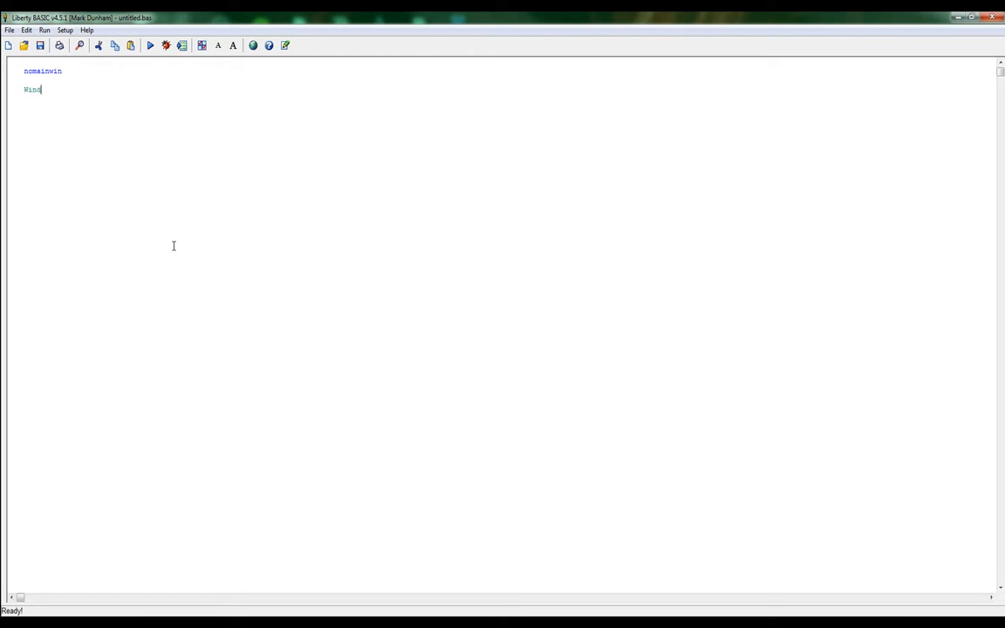
type("owWidth")
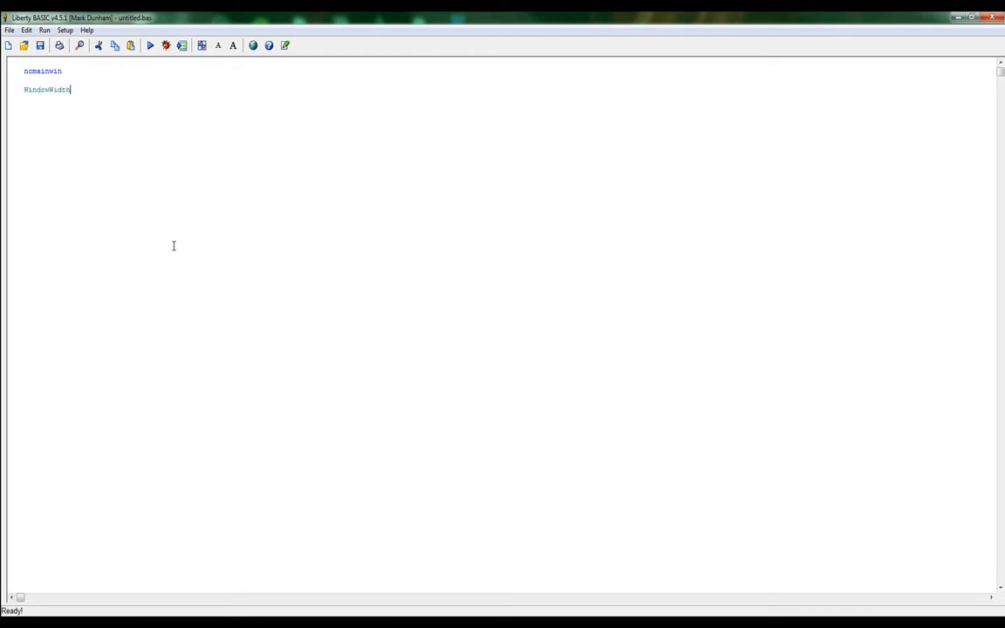
type("=")
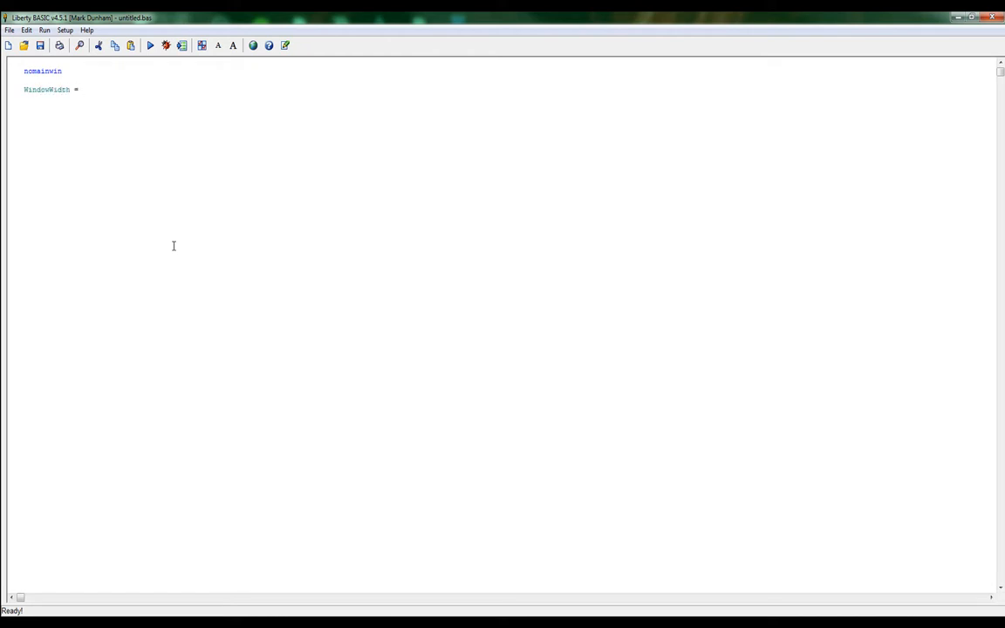
type("1024")
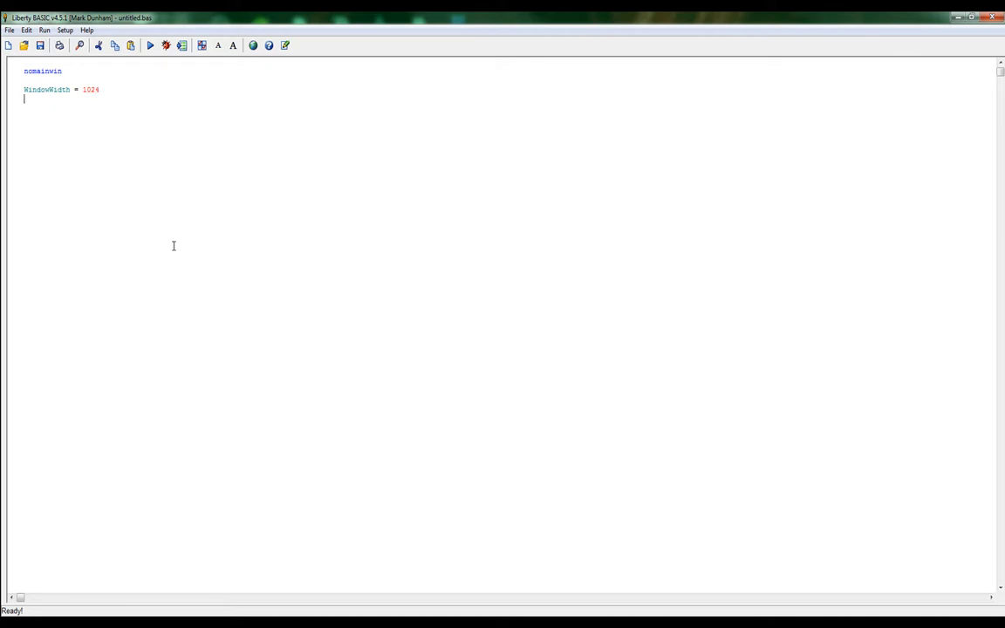
type("Window")
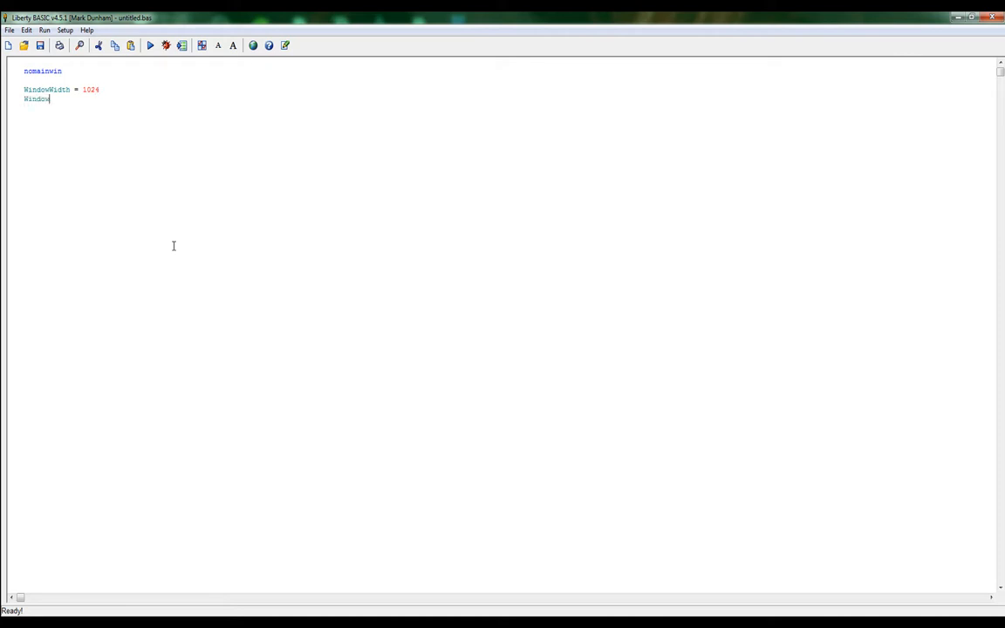
type("Height")
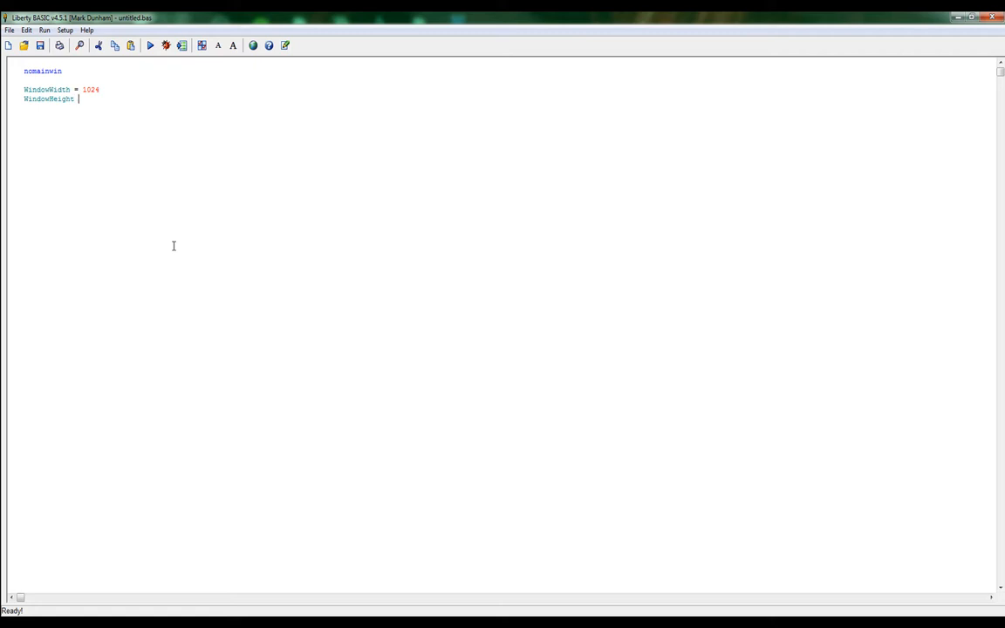
type("=")
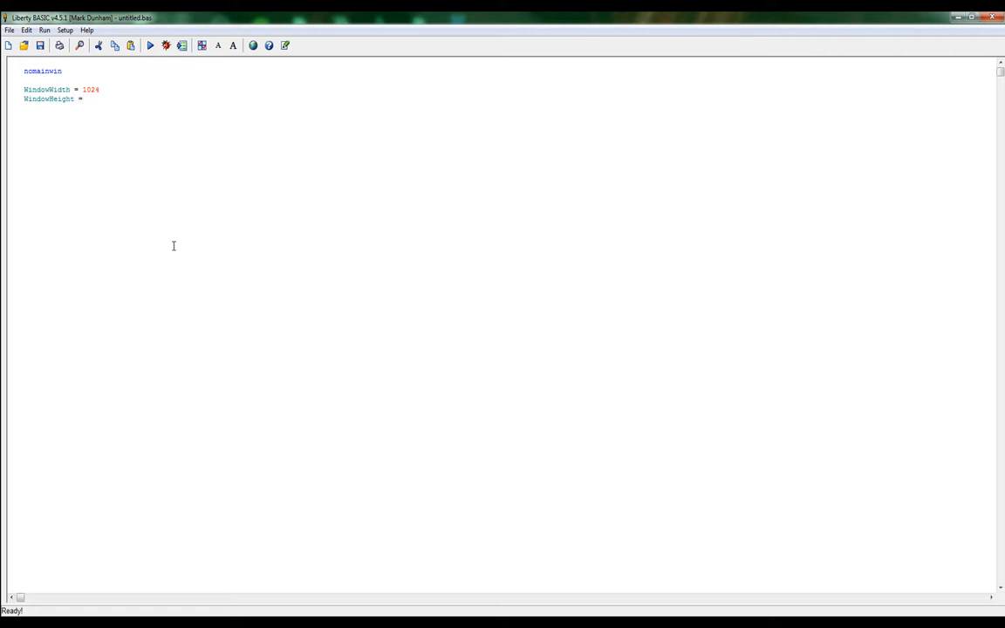
type("768")
type("'")
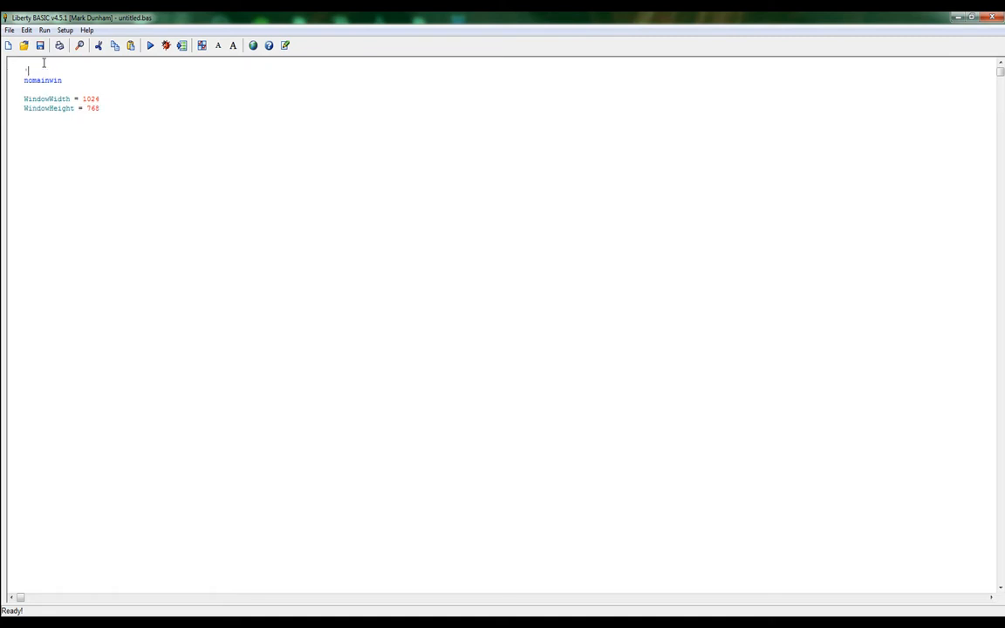
Step: Add the comments 'Hide the main window and 'Set window width and height above their code
type("Hide the main windo")
type("'Set window ")
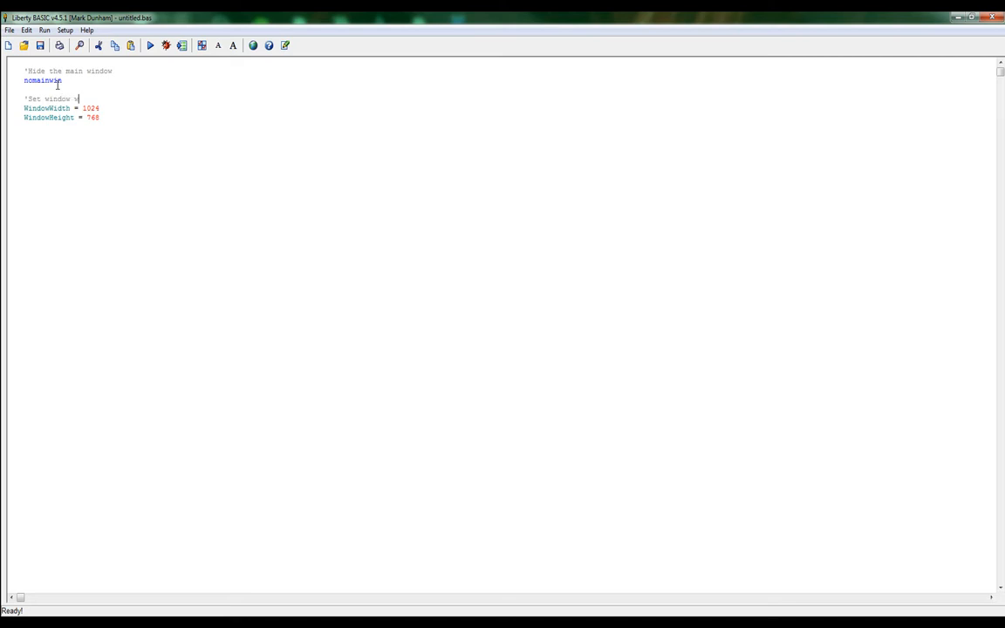
type("width and hei")
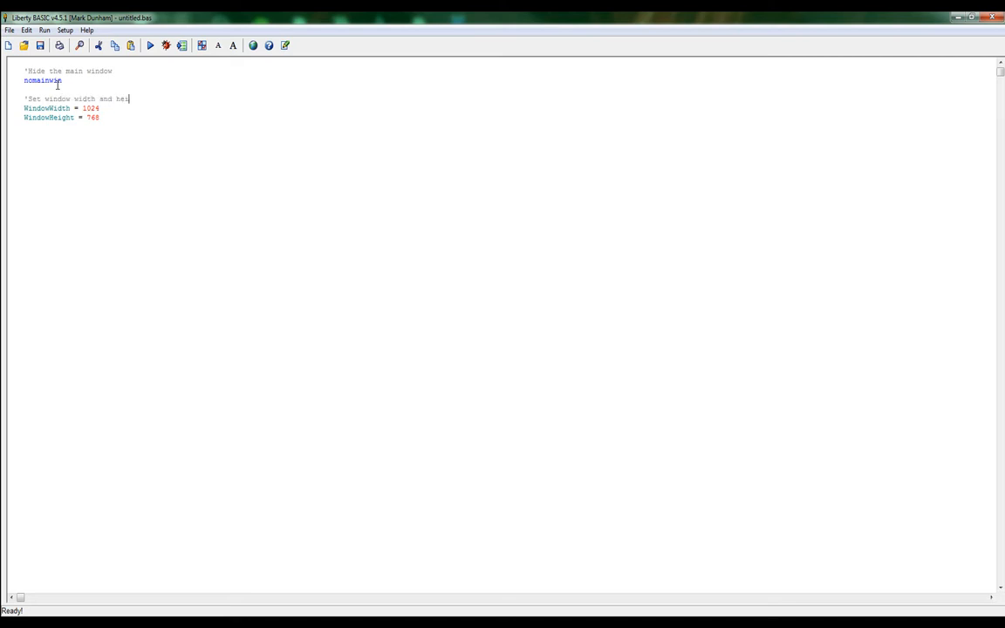
type("ght")
left_click(143, 135)
type("'")
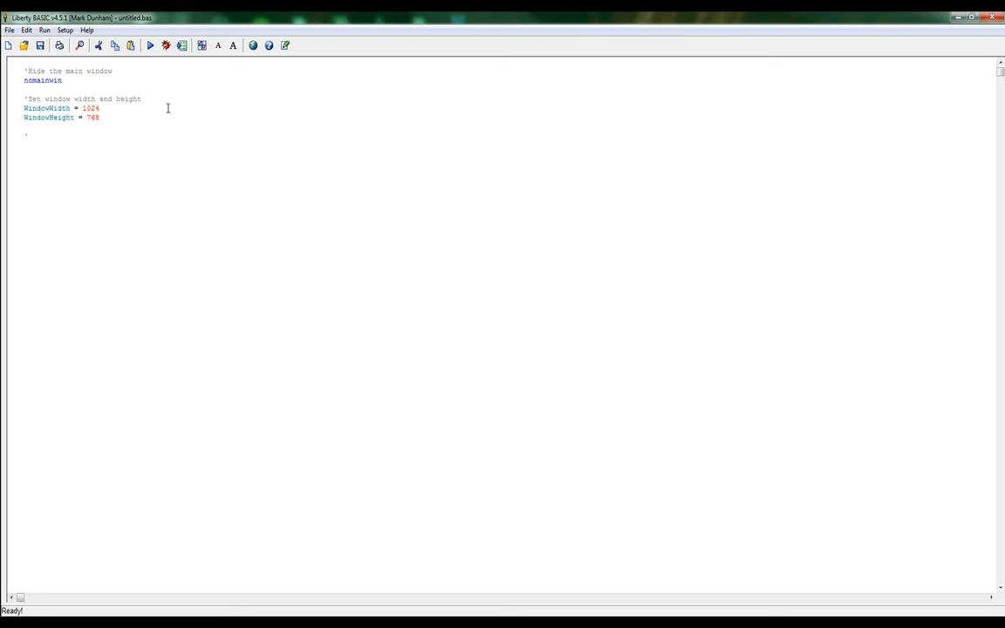
Step: Add the comment 'Set window in the center of the screen and begin UpperLeftX = and UpperLeftY =
type("Set")
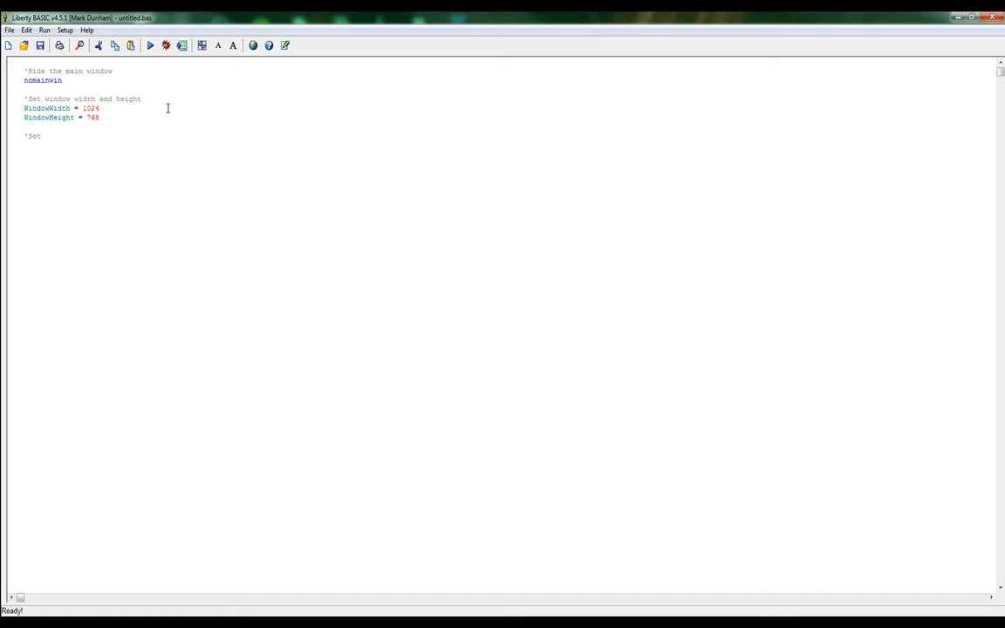
type("window in the center of the screen")
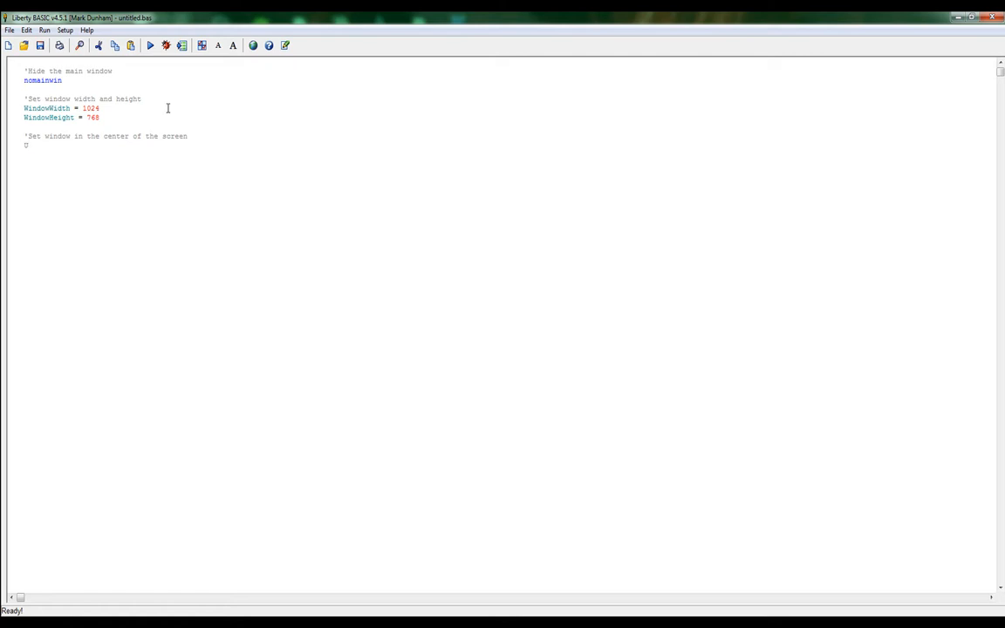
type("UpperLeft")
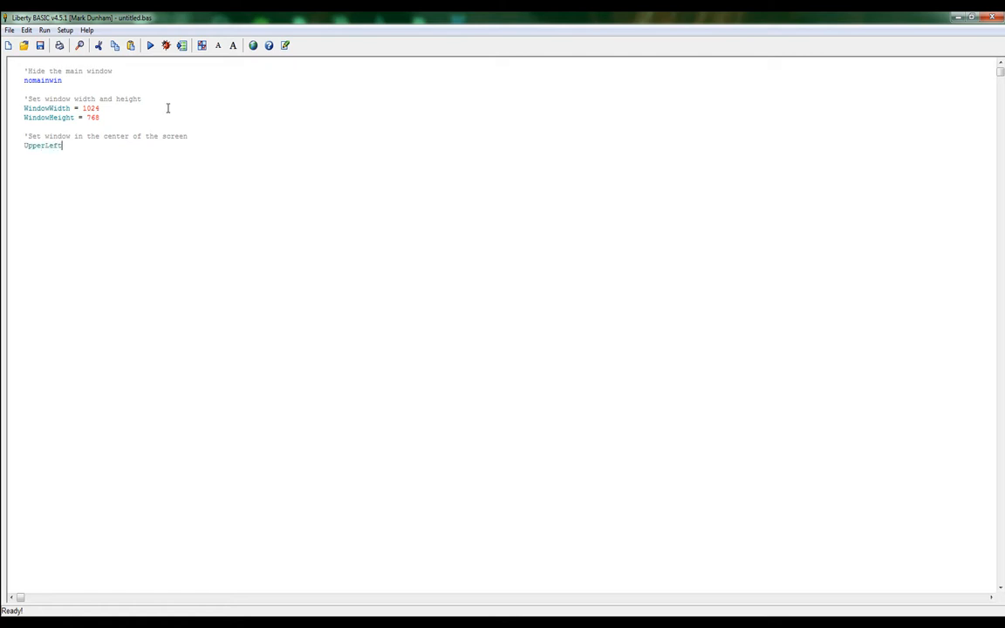
type("X =")
type("UpperLef")
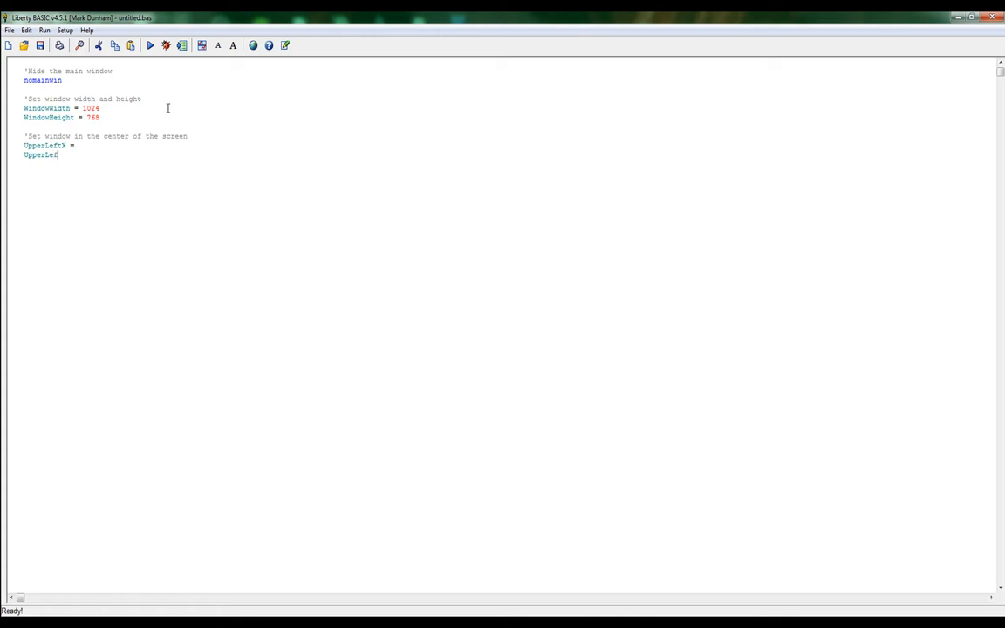
type("tY =")
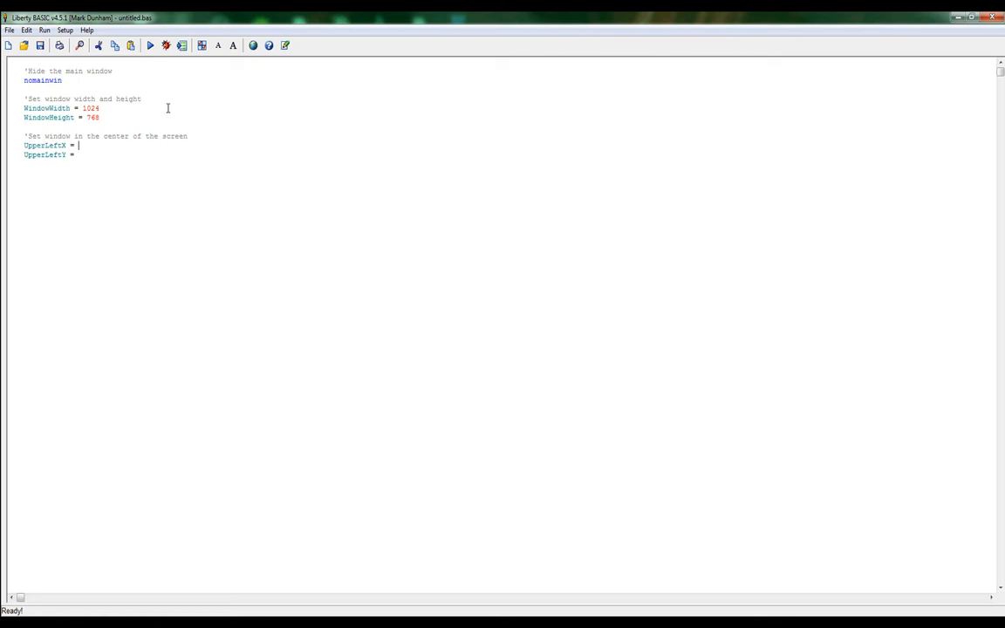
mouse_move(143, 79)
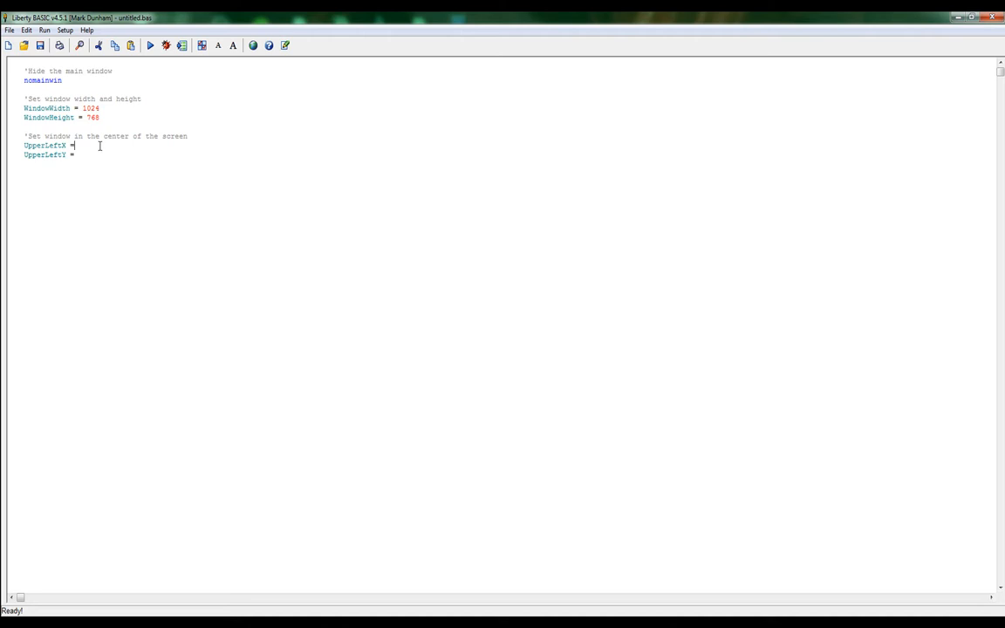
Step: Complete UpperLeftX = int((DisplayWidth - WindowWidth)/2)
type("int")
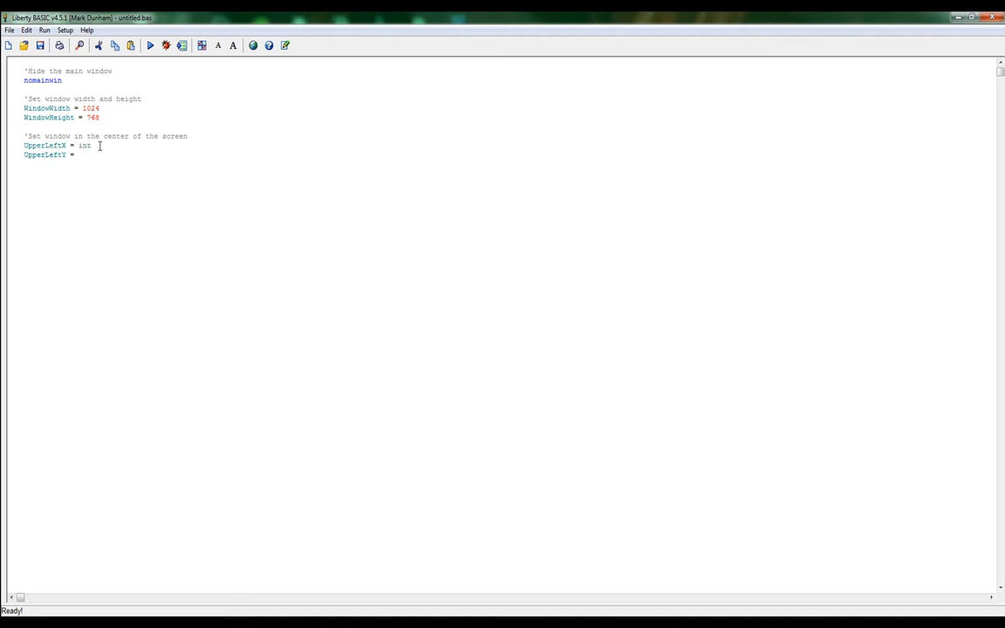
type("((")
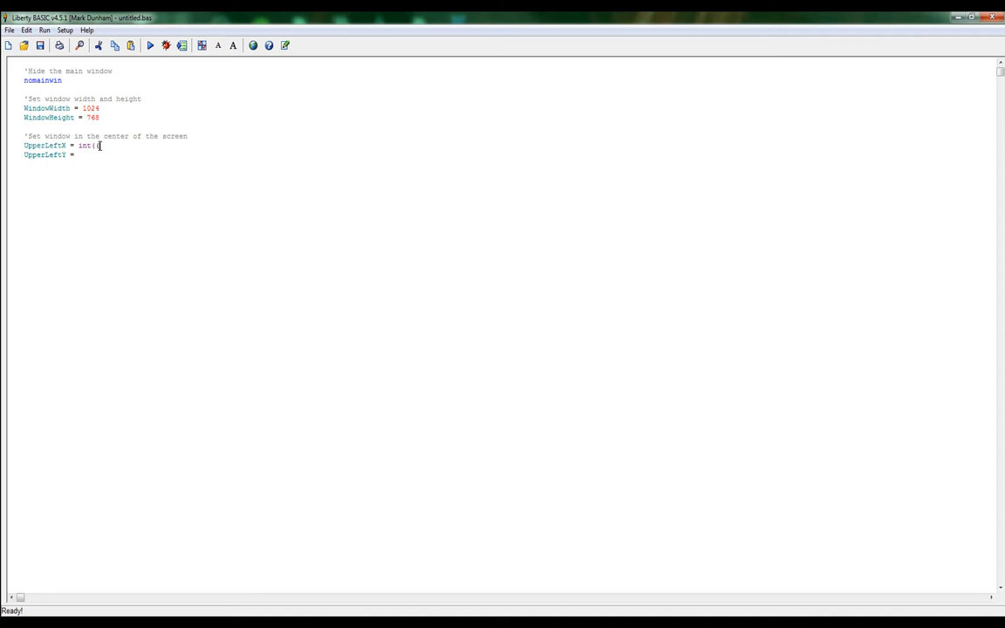
type("DisplayWid")
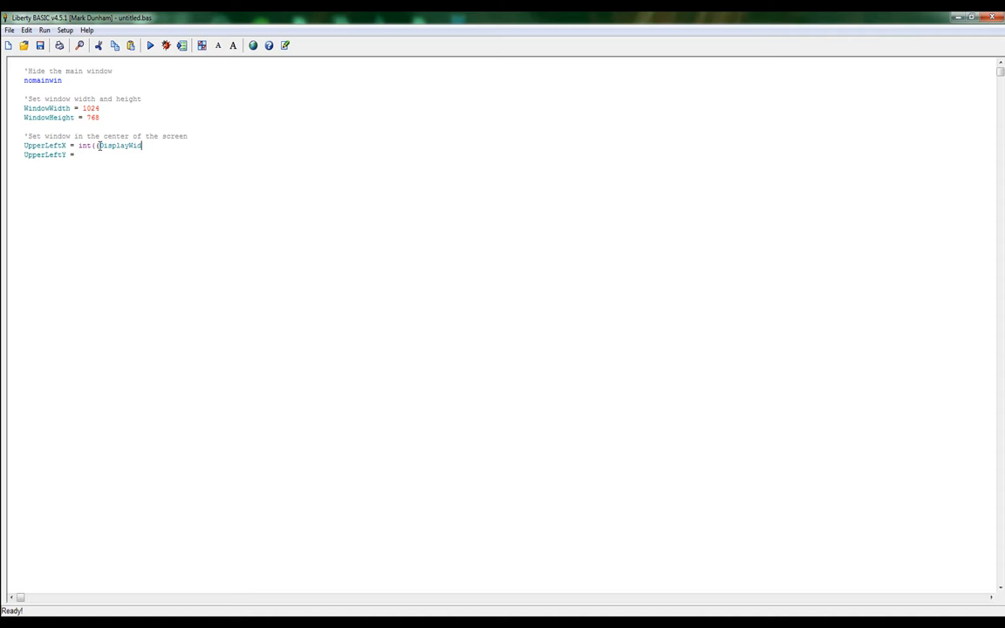
type("th")
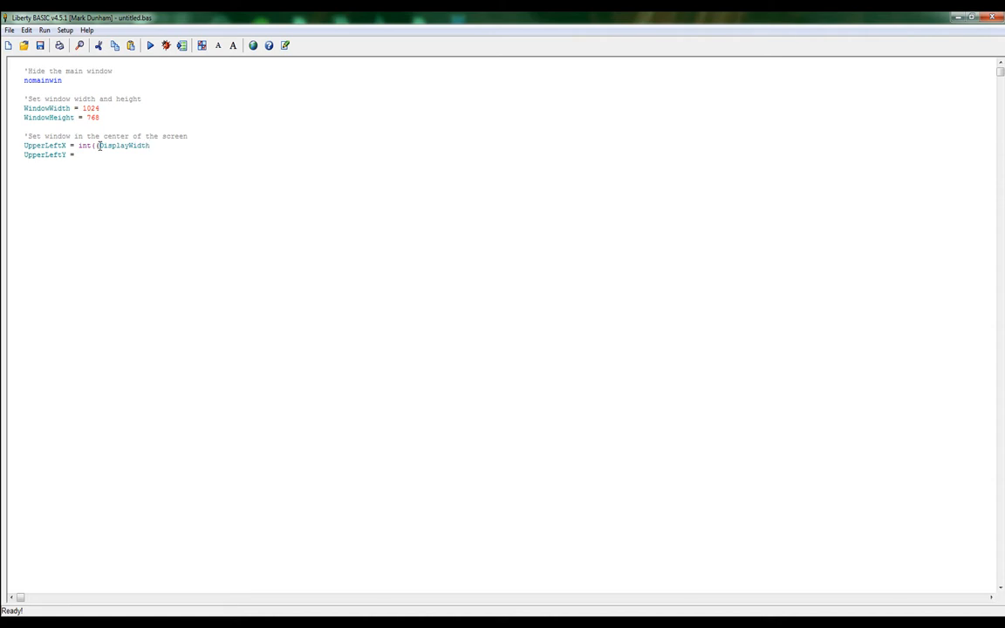
type("- Win")
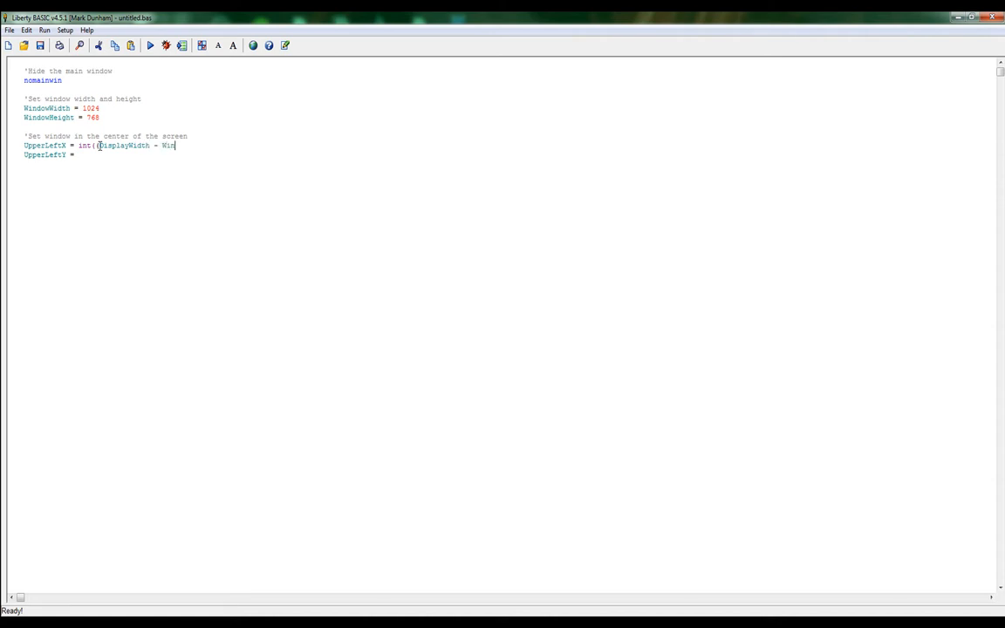
type("dow")
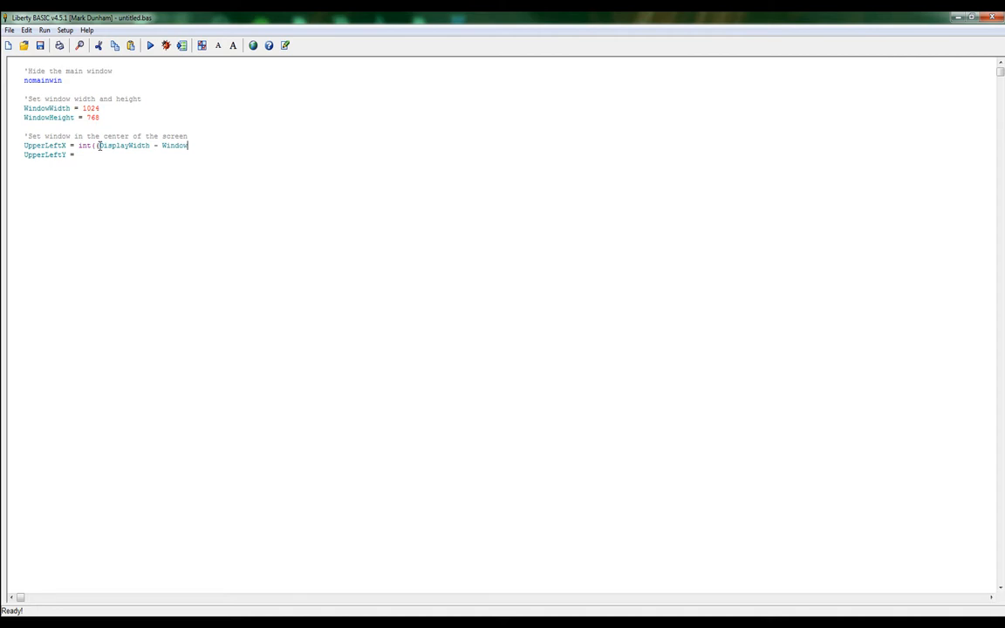
type("Width")
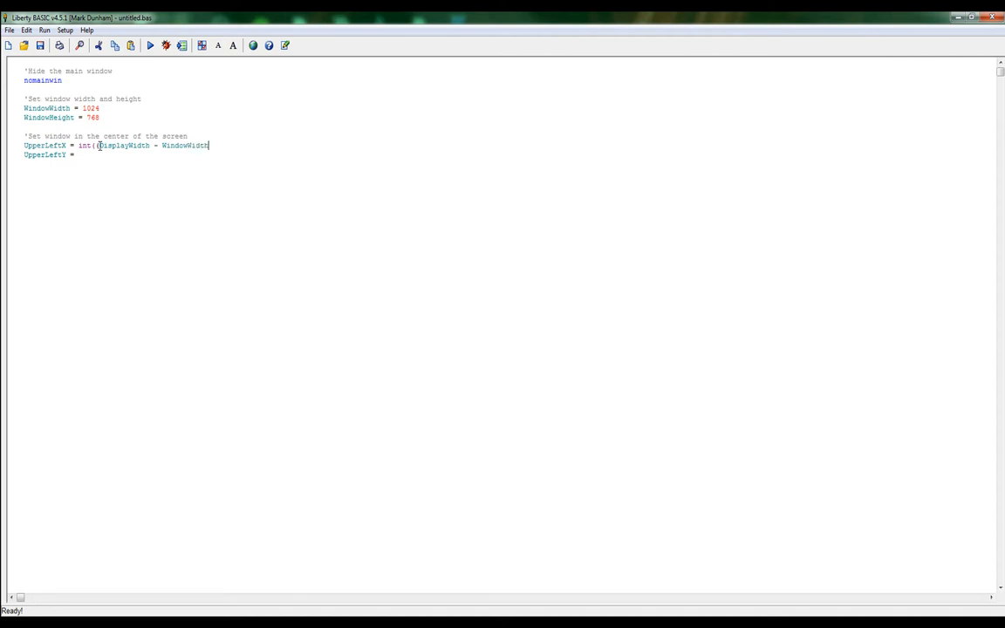
type(")/")
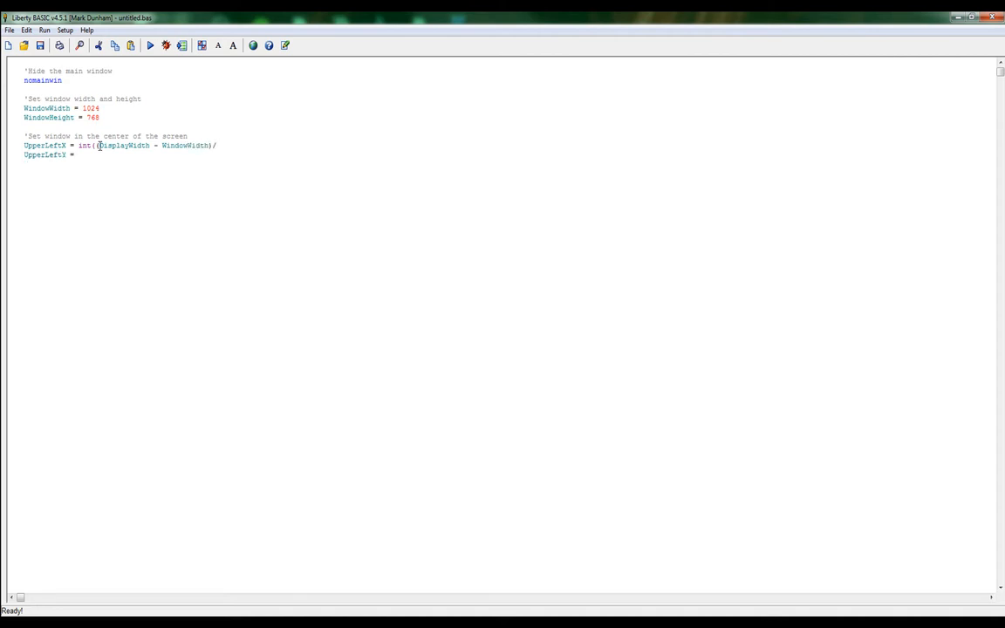
type("2)")
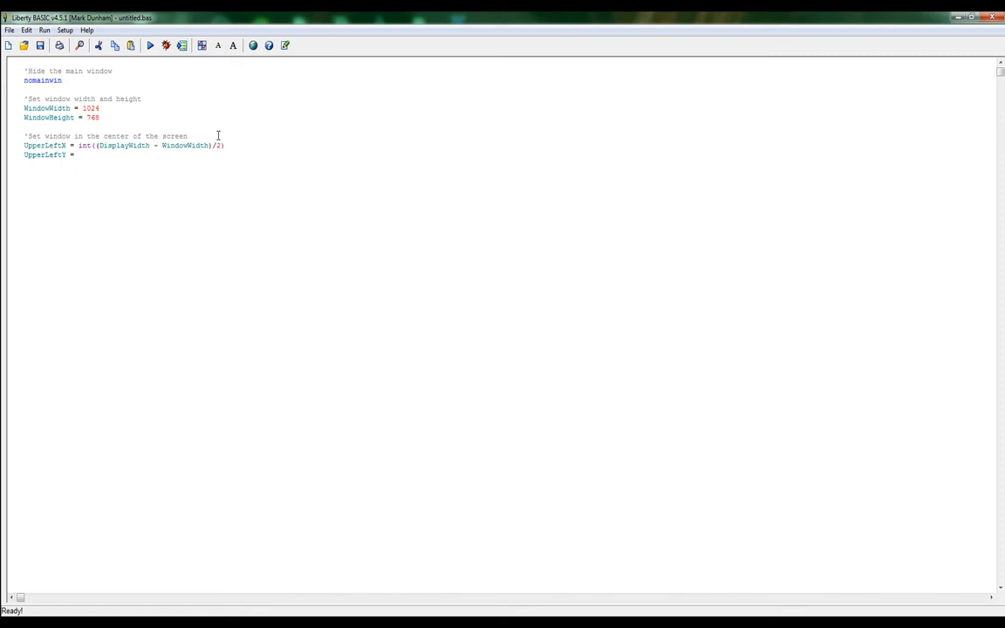
Step: Complete UpperLeftY = int((DisplayHeight - WindowHeight)/2)
type("i")
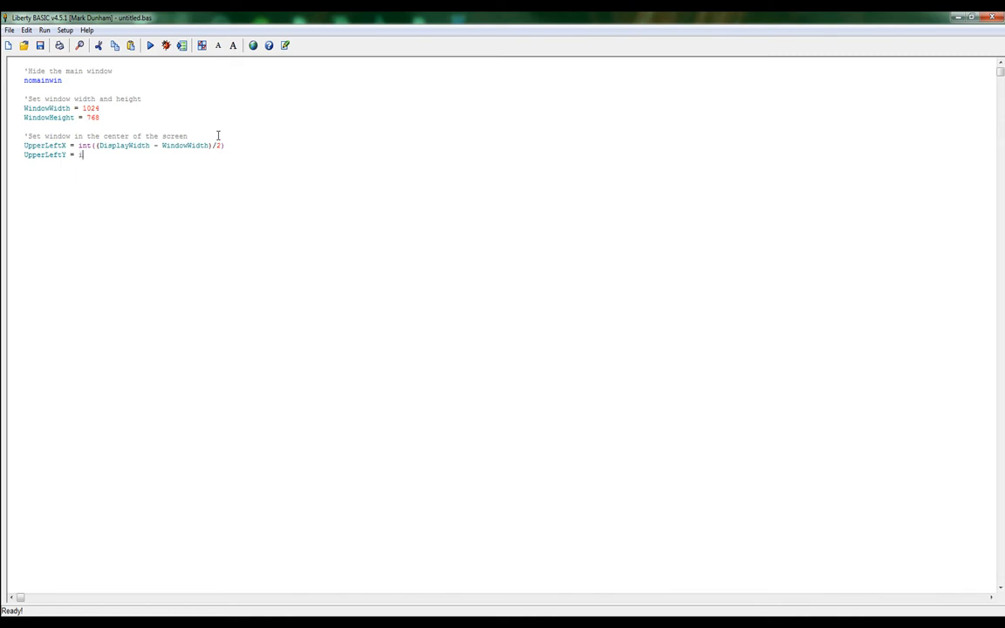
type("nt")
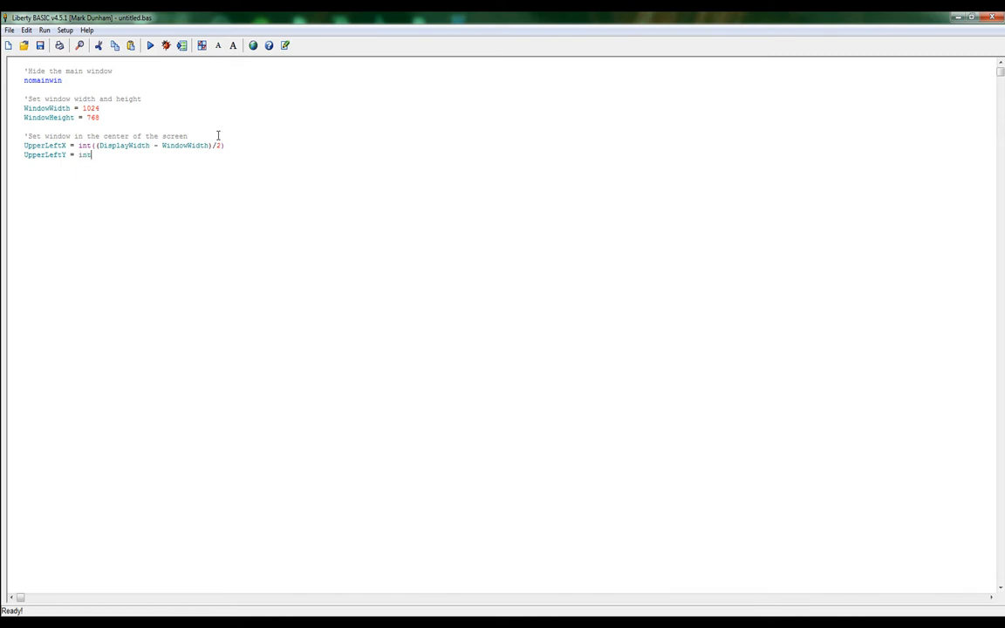
type("(D")
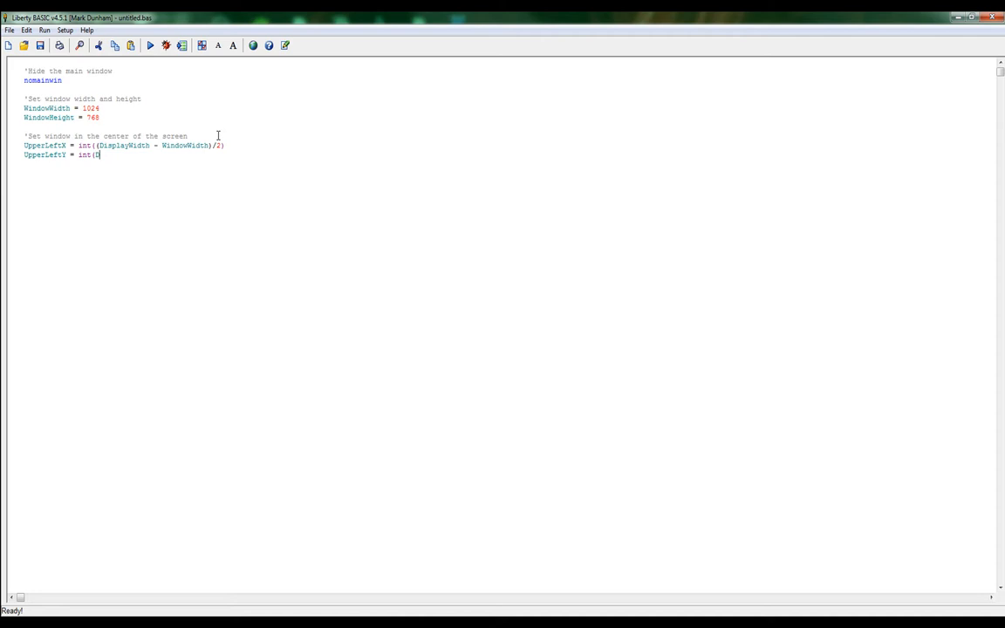
type("(")
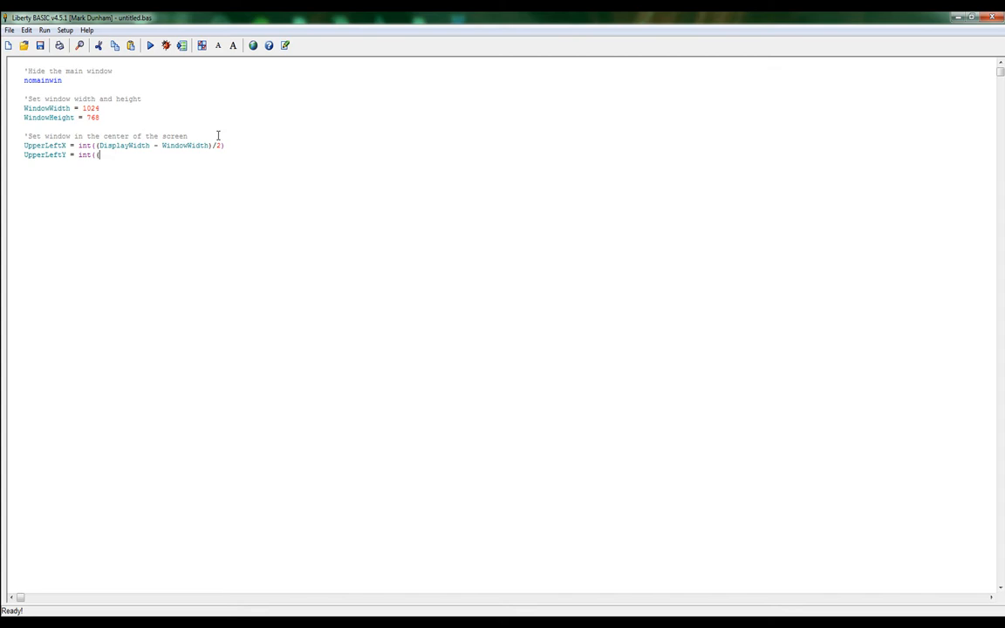
type("Displa")
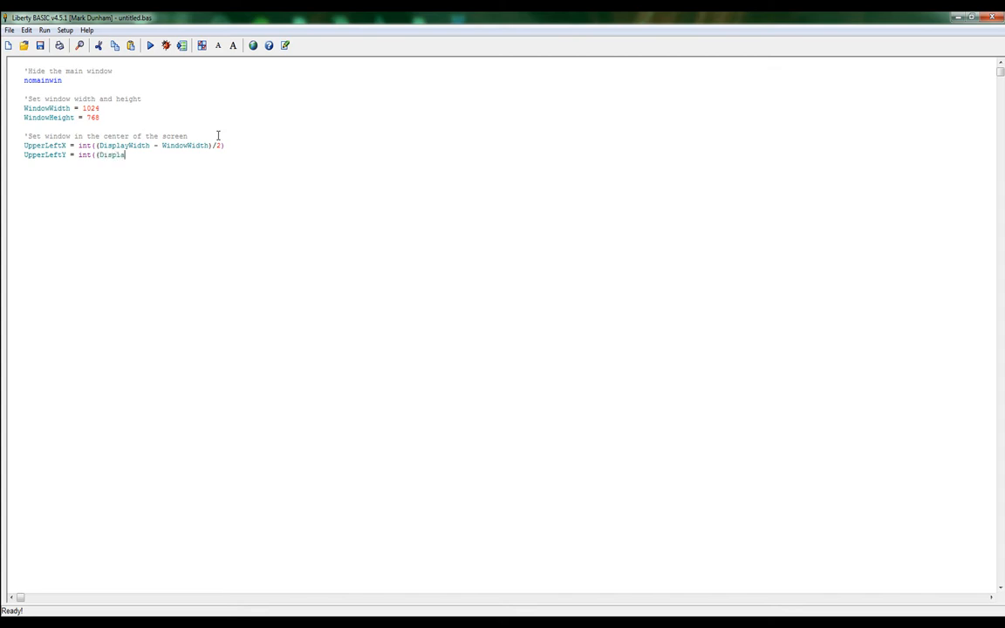
type("yHeight")
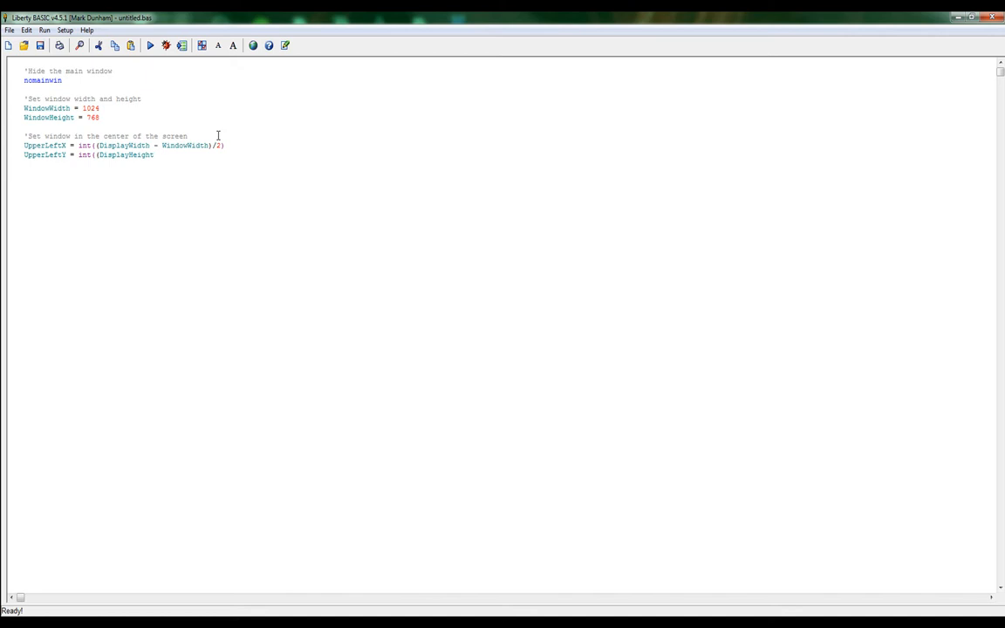
type("-")
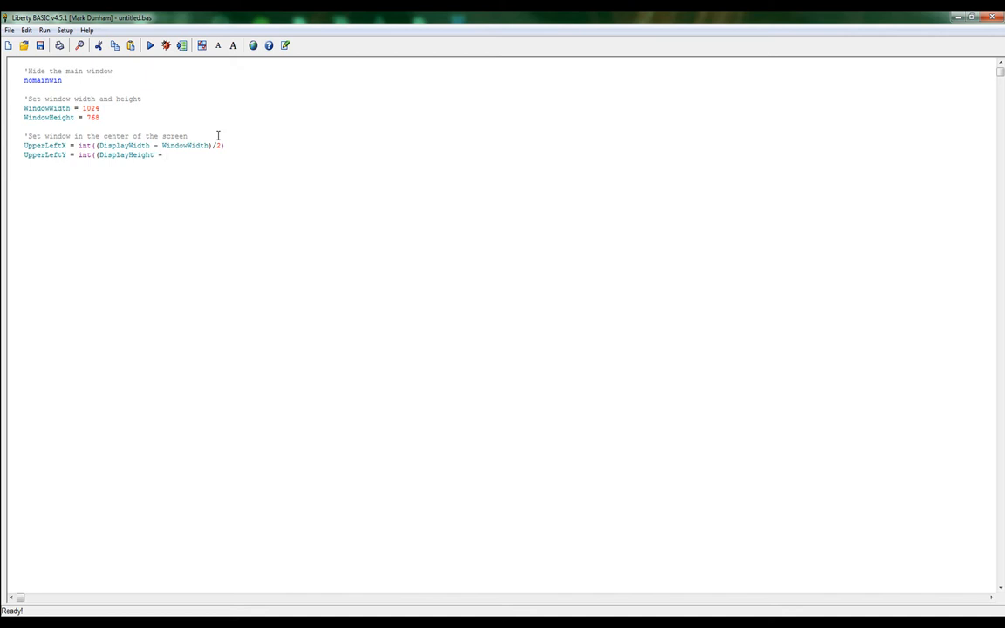
type("Window")
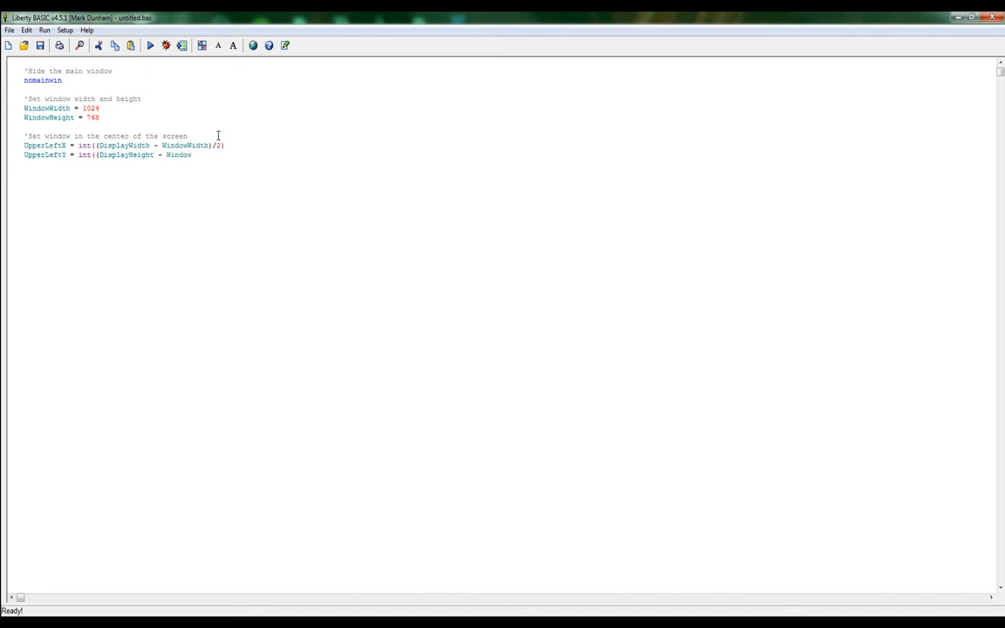
type("Height")
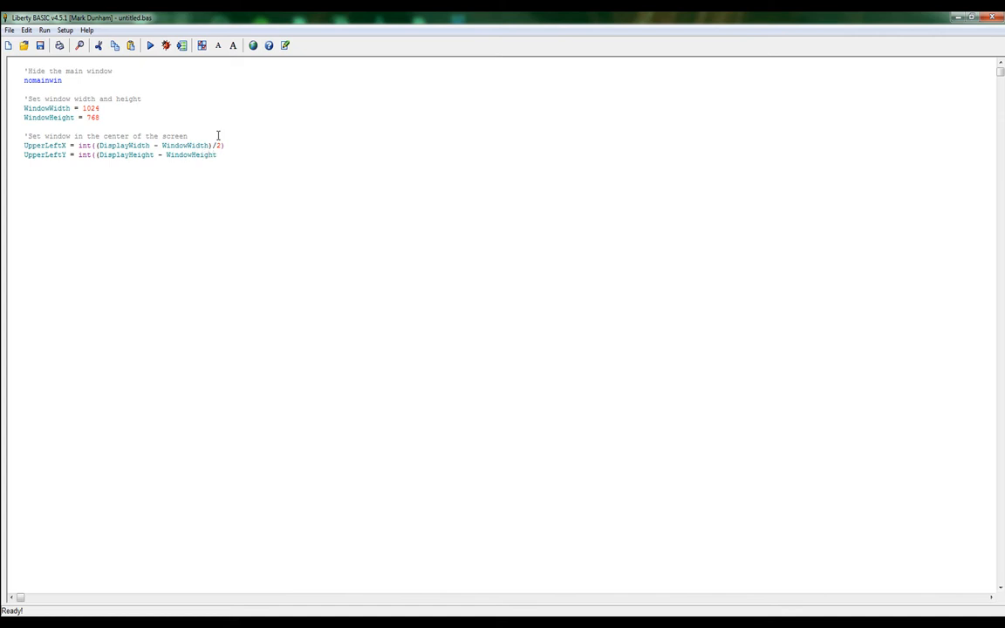
type(")/")
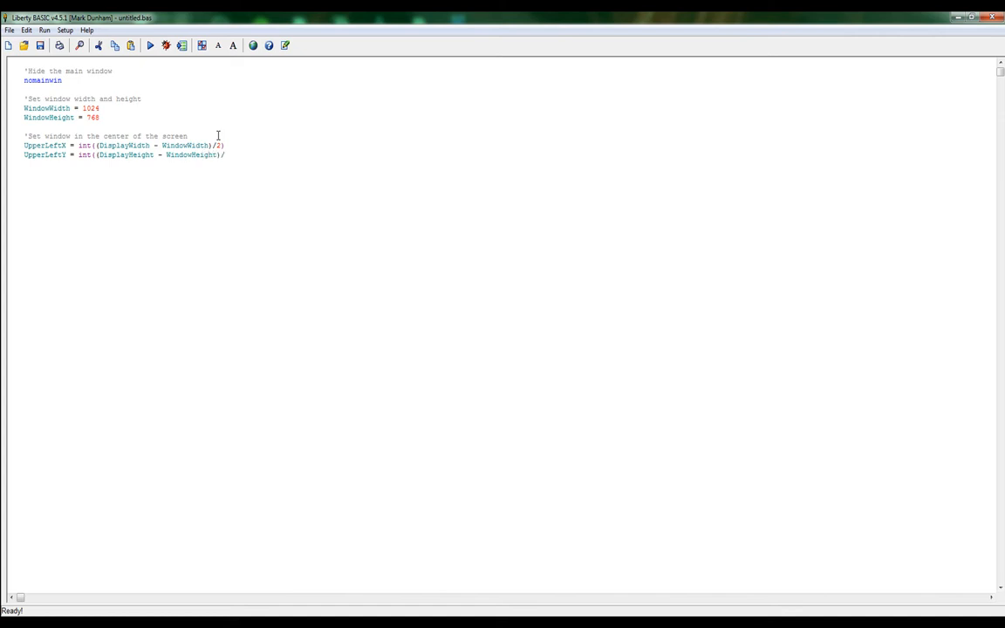
type("2)")
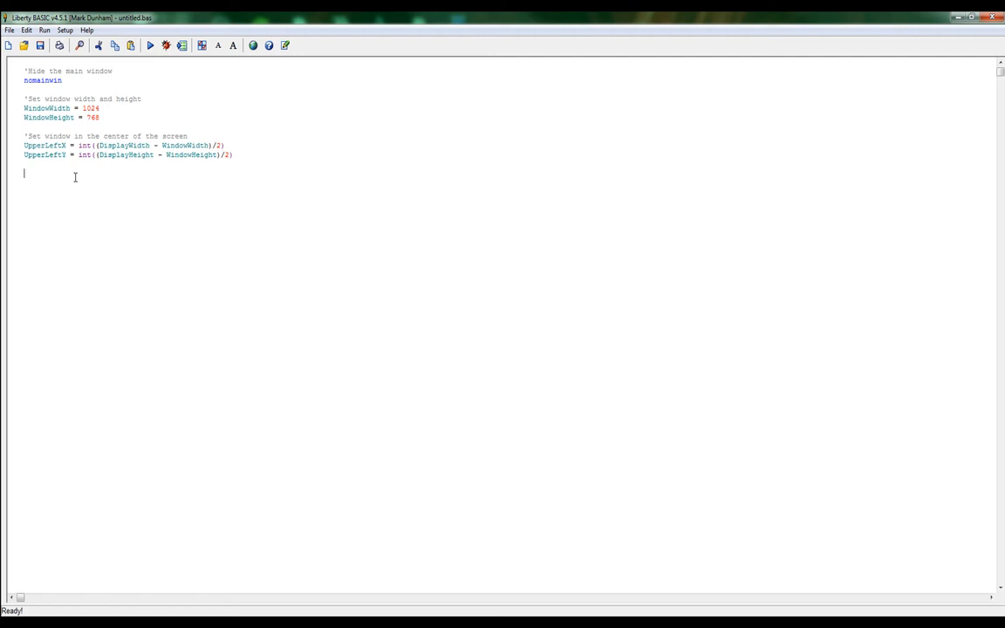
Step: Add an 'Open our window comment and write open "Gaming World" for graphics
type("/")
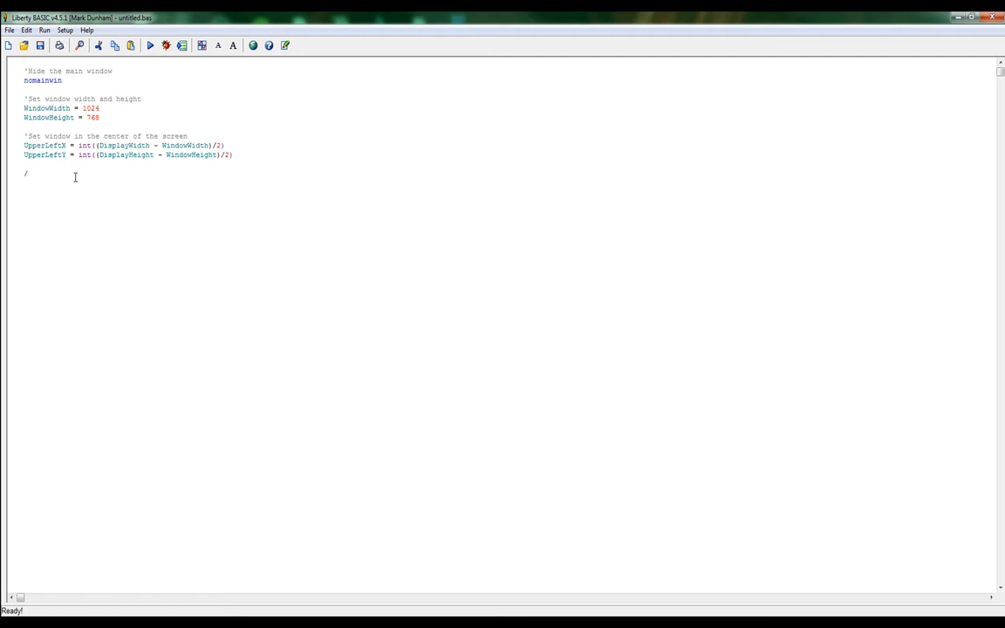
type("Op")
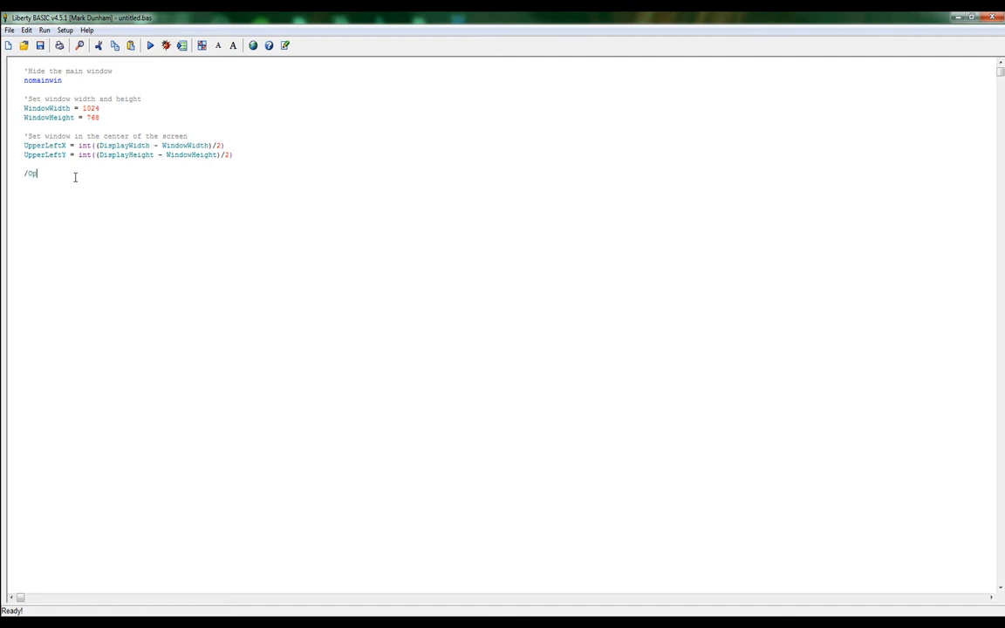
key("BackSpace")
type("'Open our window")
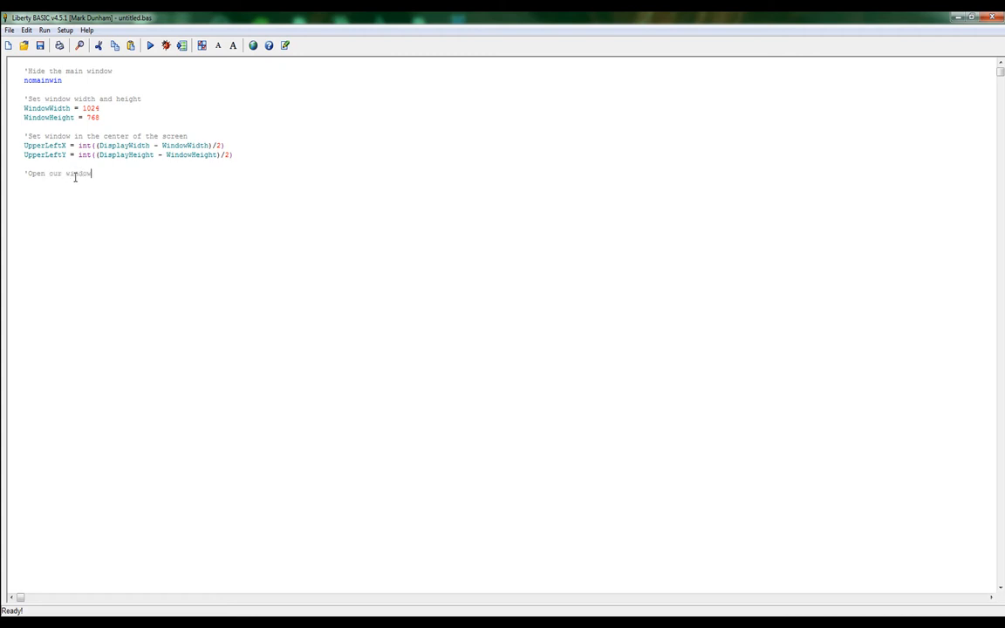
type("open")
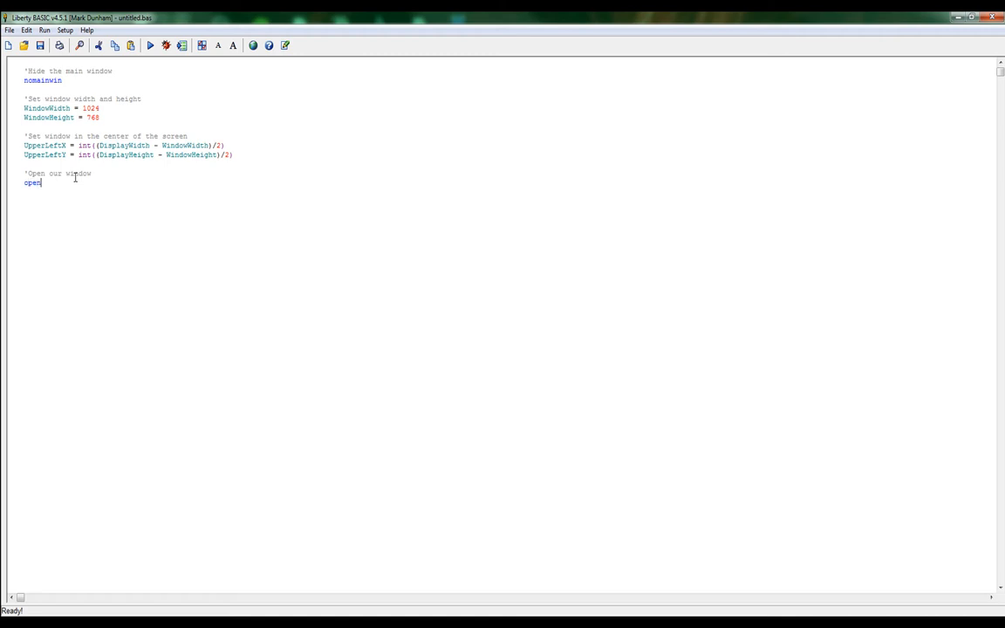
type("\"Gamin")
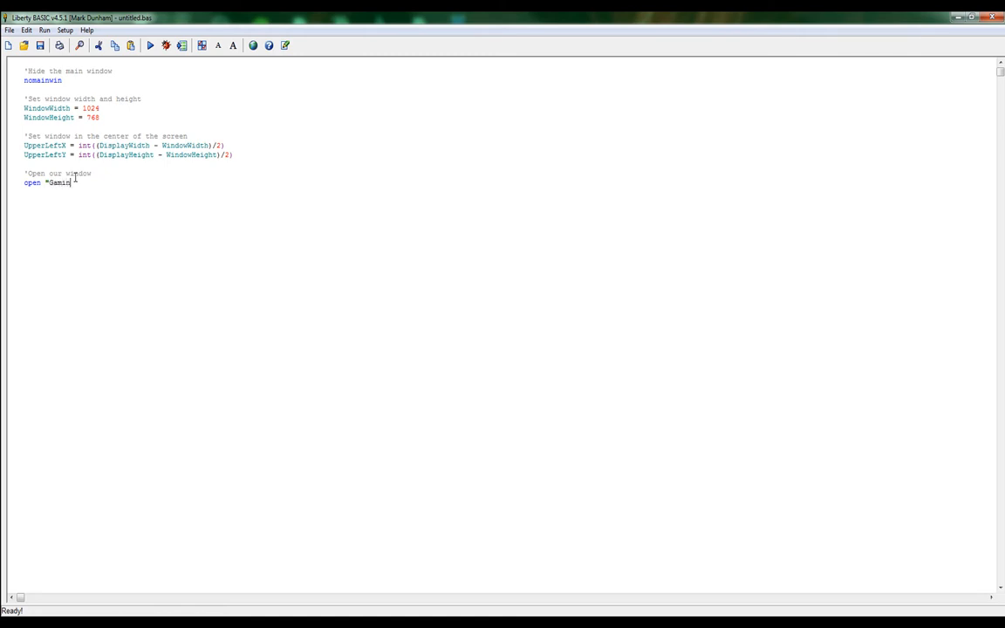
type("World\"")
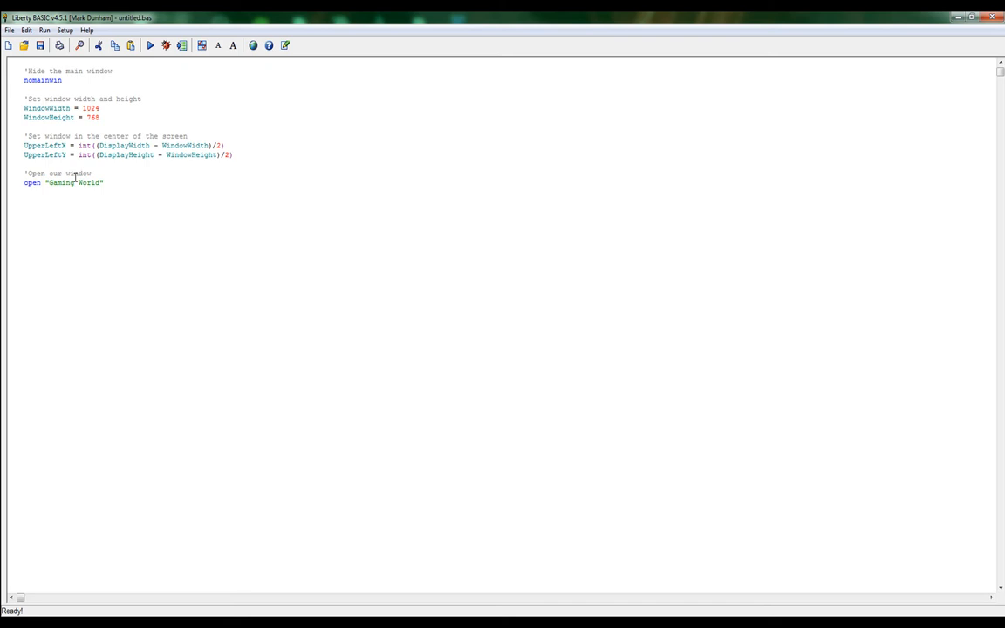
type("for")
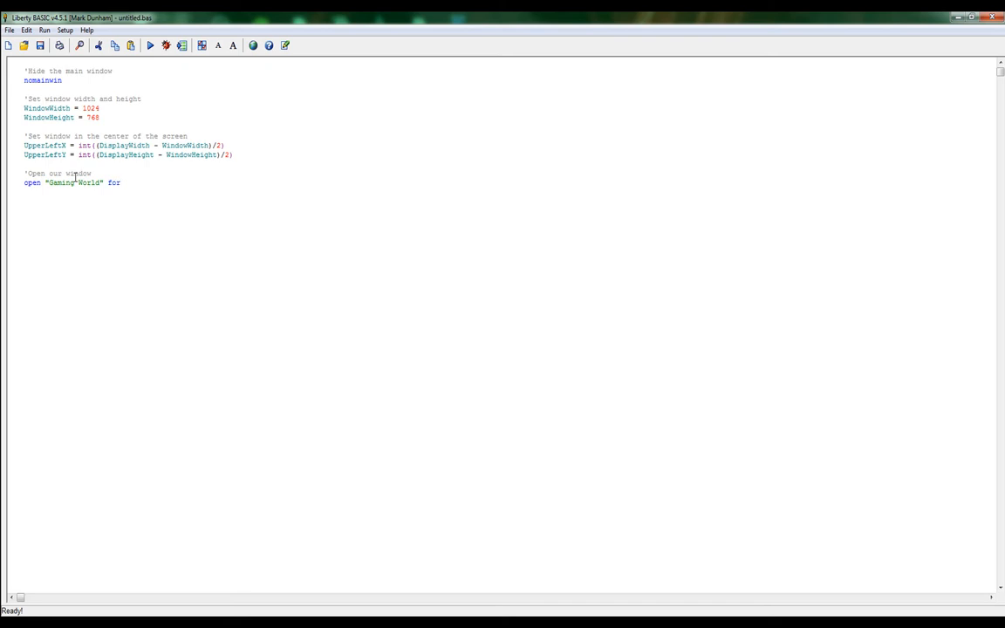
type("graphic")
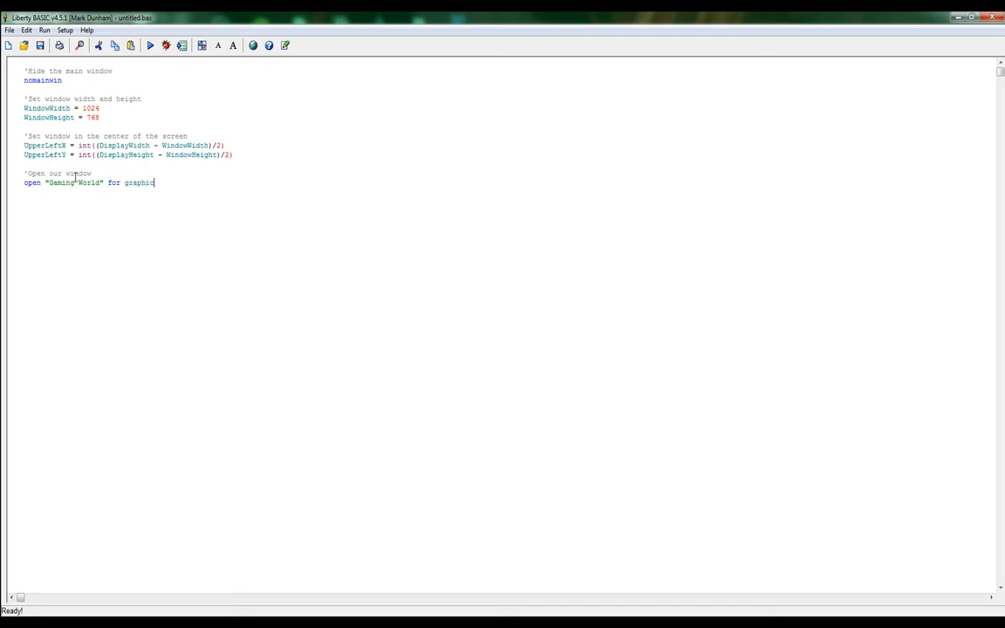
type("s")
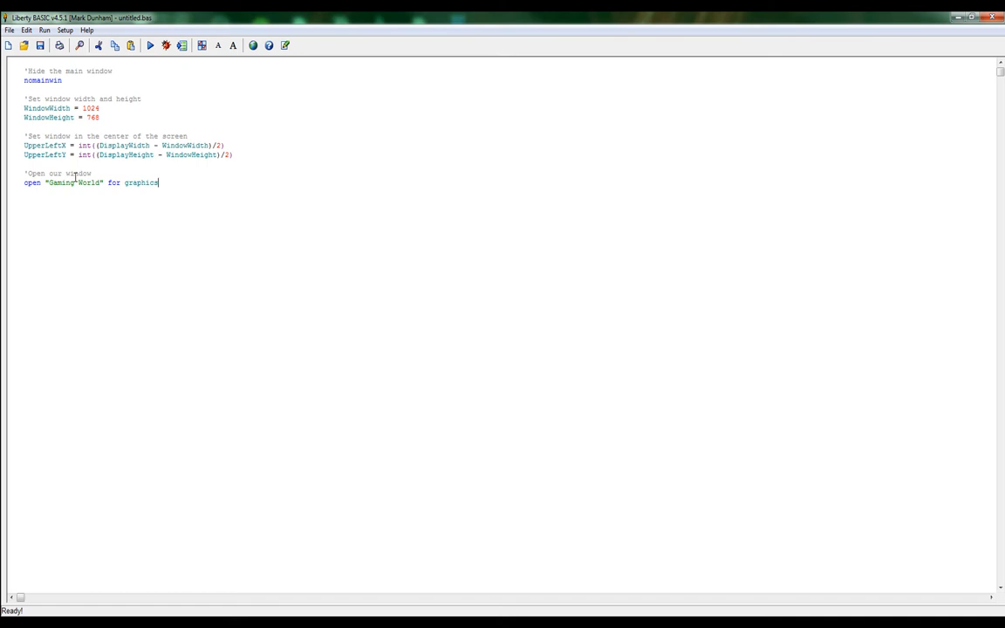
Step: Finish the window type as graphics_nf_nsb and the handle as #GamingWorld
type("_W")
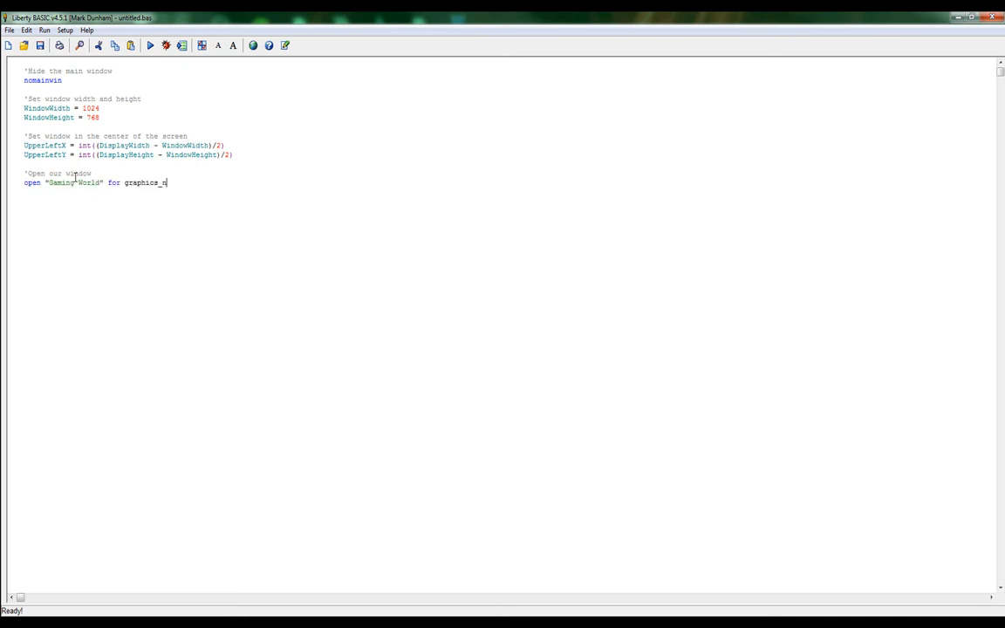
type("f")
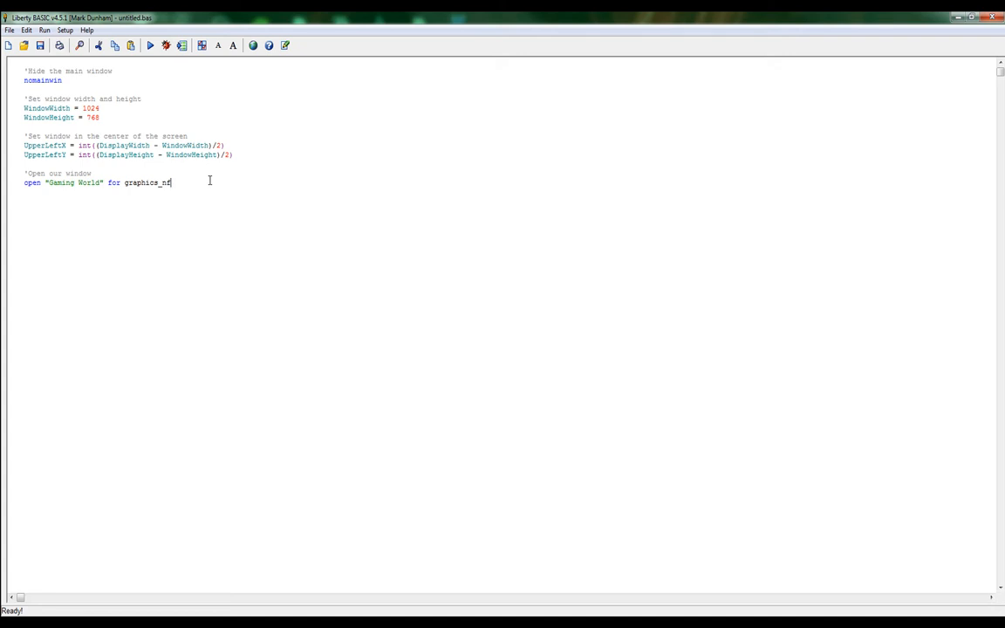
type("_")
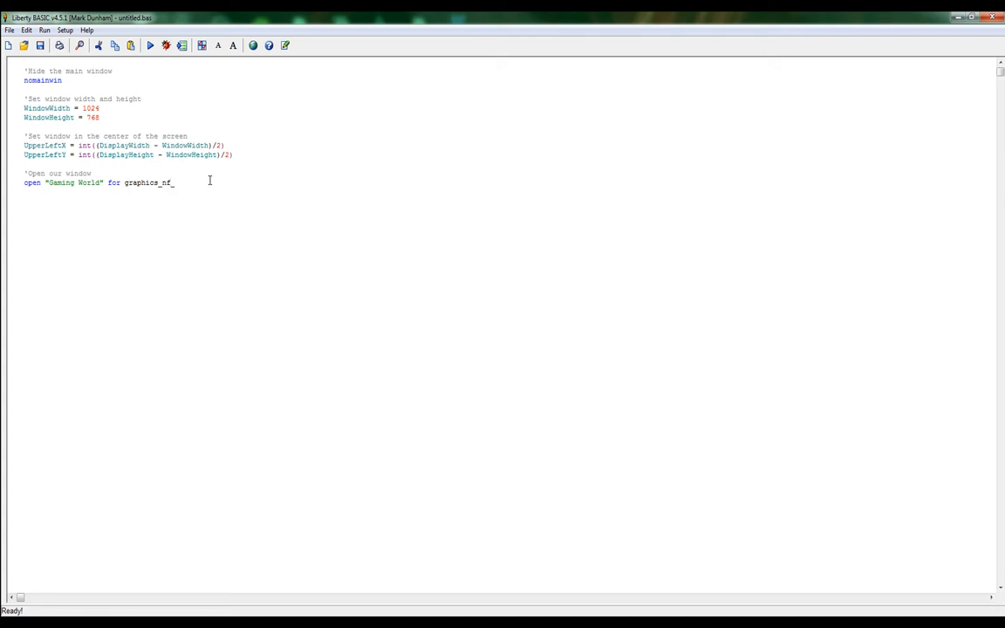
type("nsb")
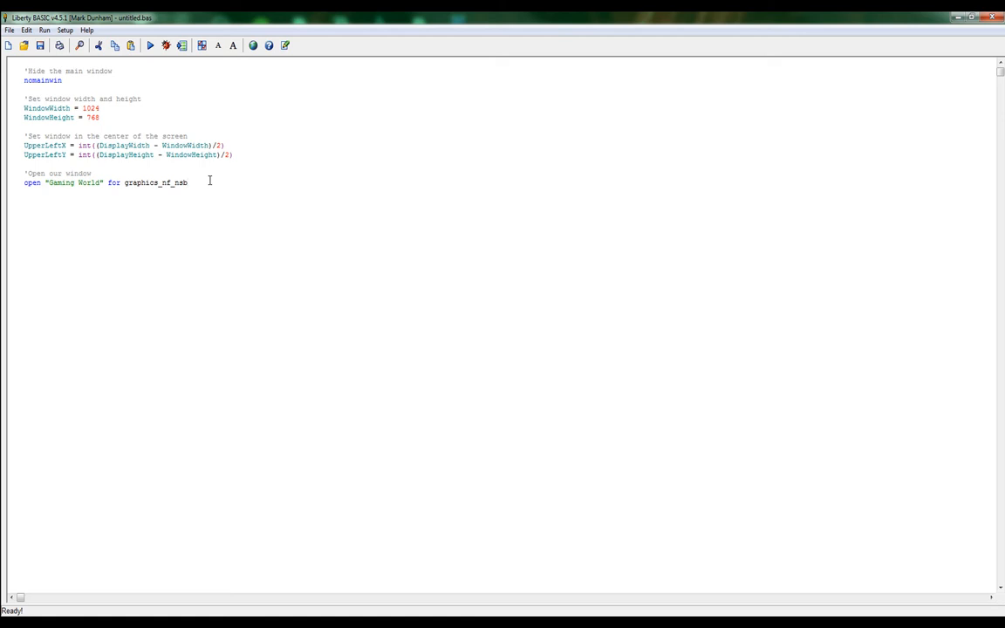
type("s")
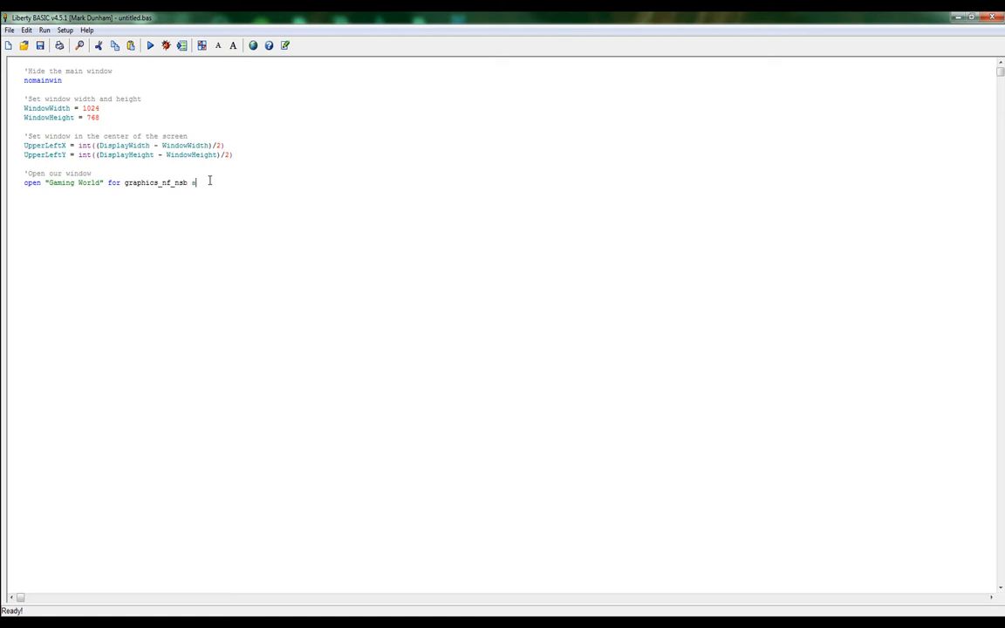
type("s")
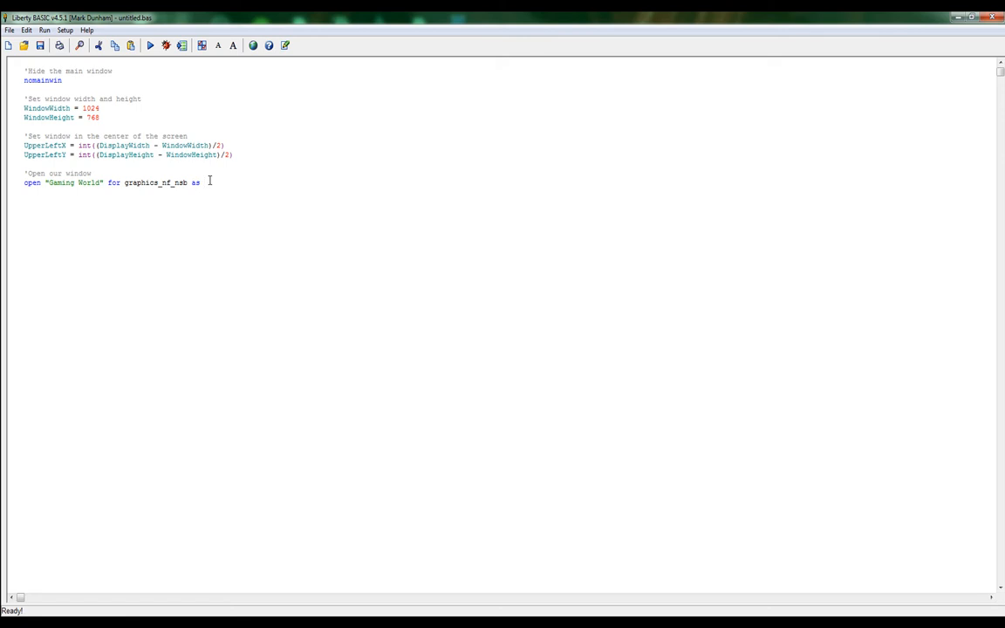
type("#")
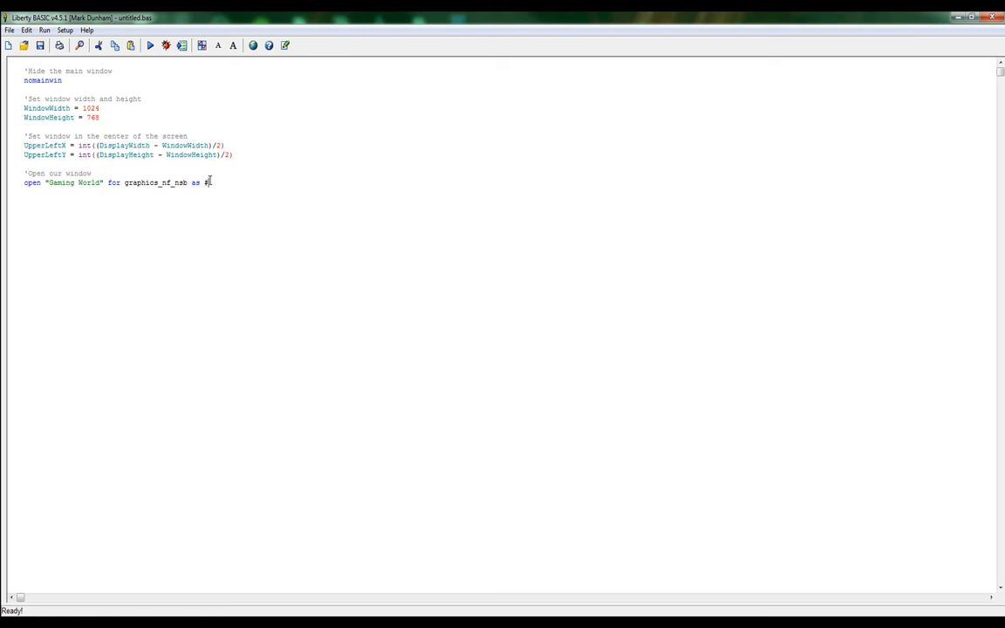
type("GamingWo")
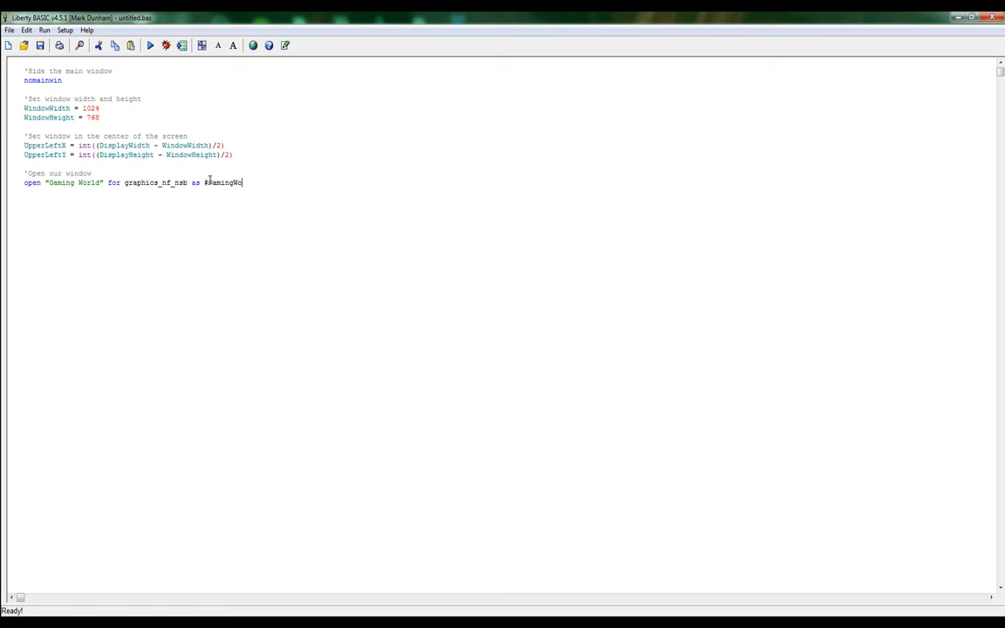
type("rld")
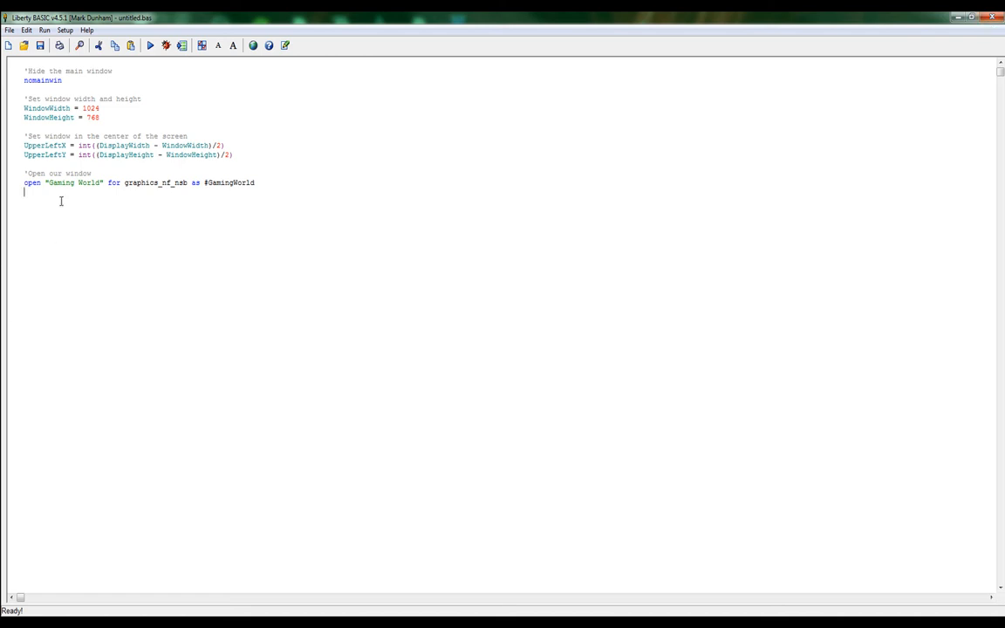
Step: Write #GamingWorld, "trapclose [GamingWorld.Quit]" to set the close-window handler
type("{")
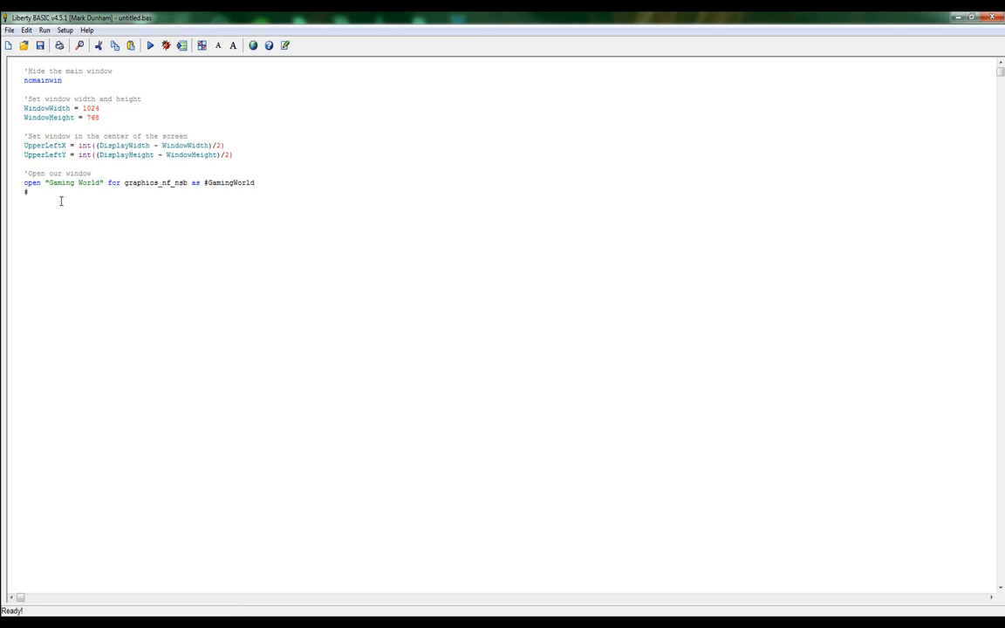
type("#Gaming")
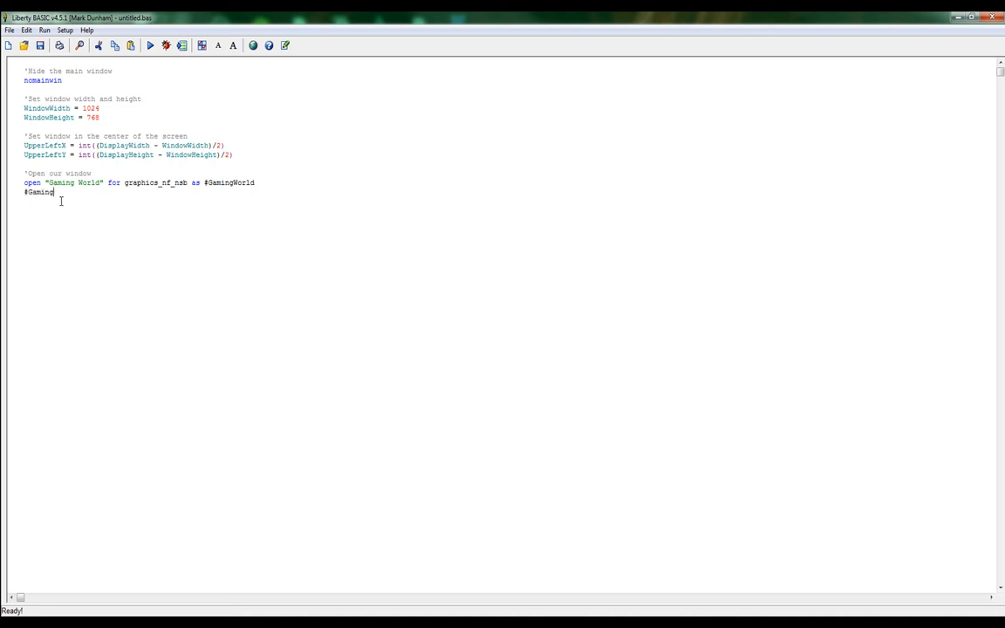
type("World")
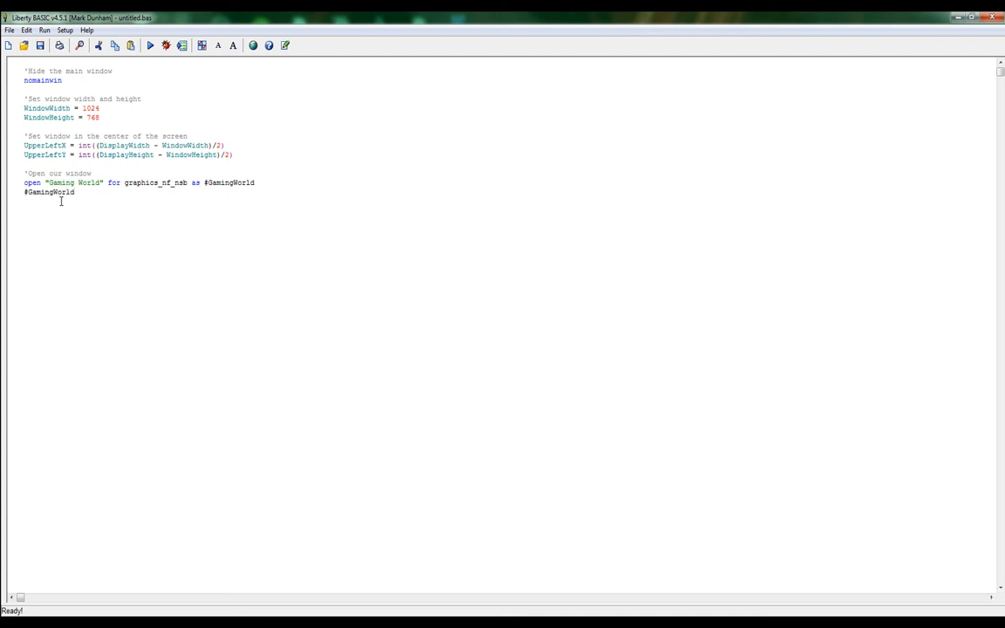
type(", \"")
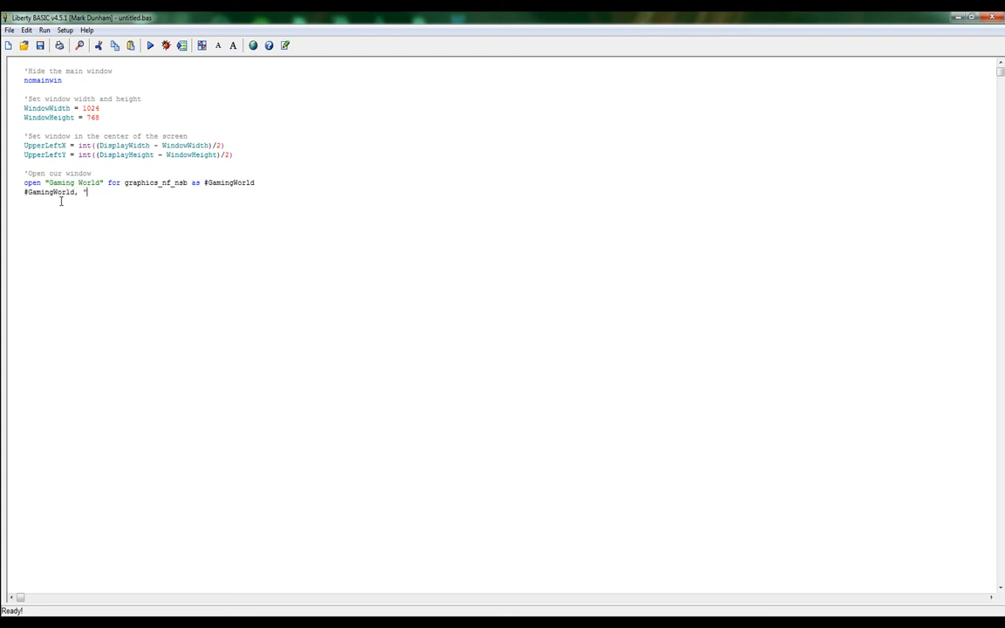
type("trapo")
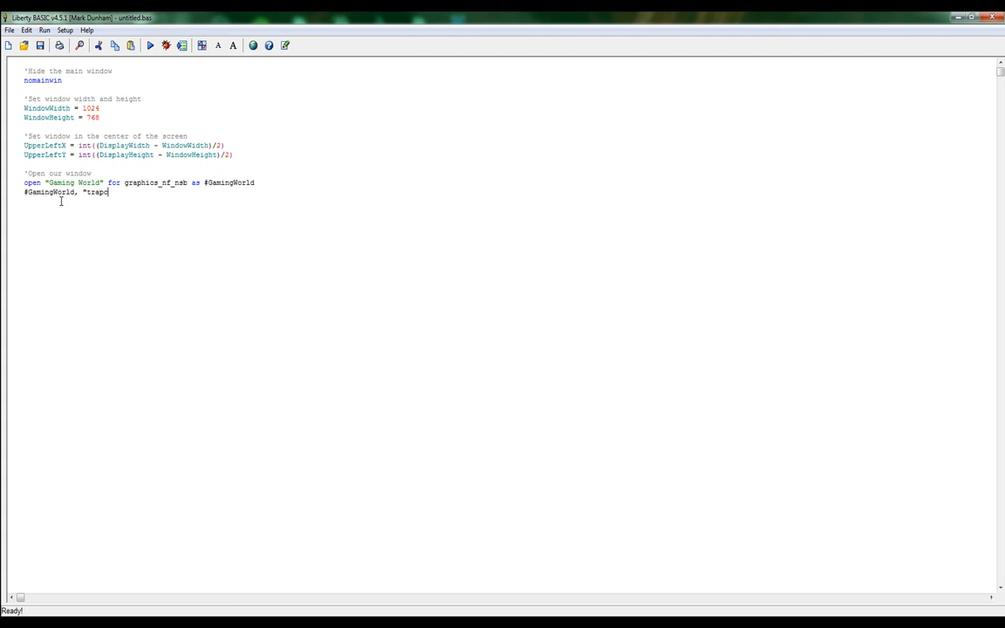
type("lose [")
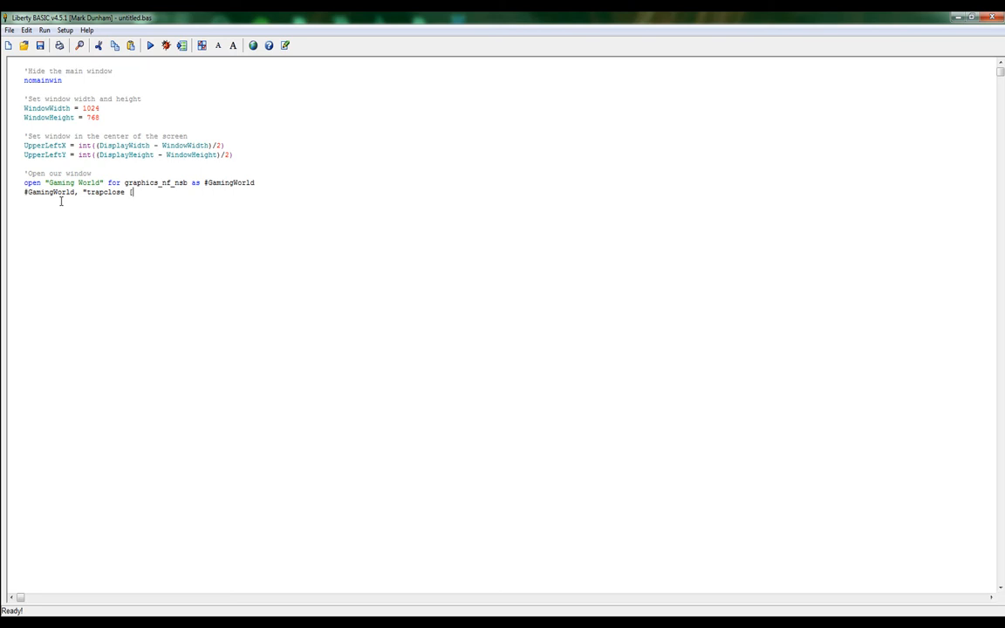
type("G")
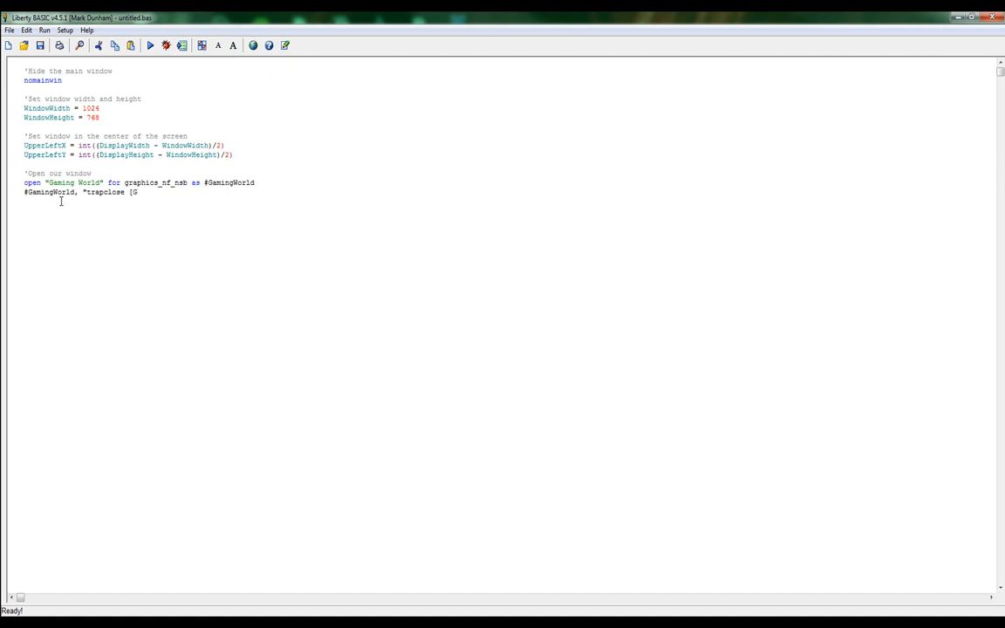
type("amingWor")
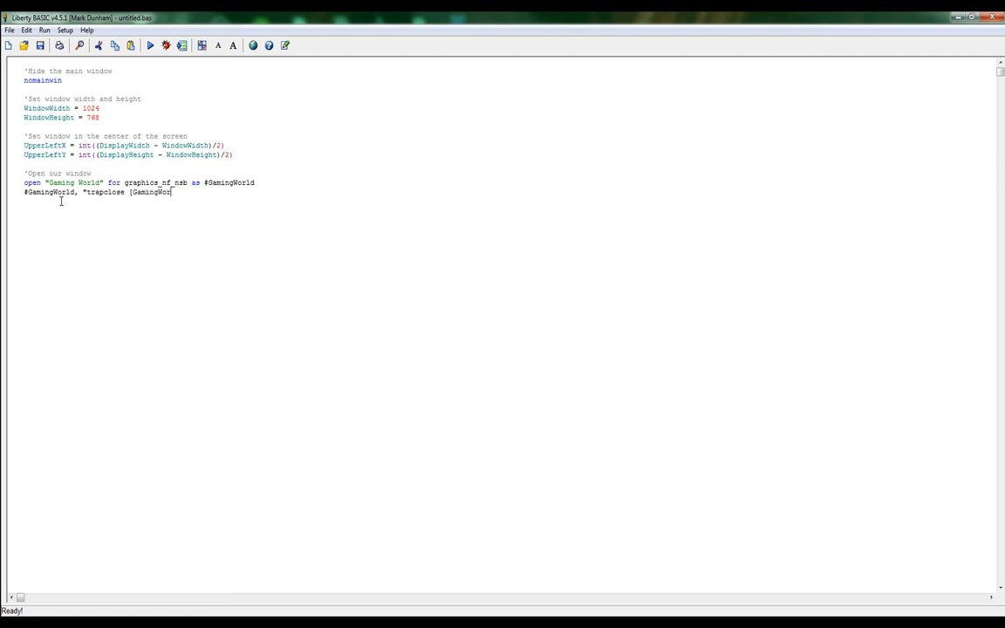
type(".Qu")
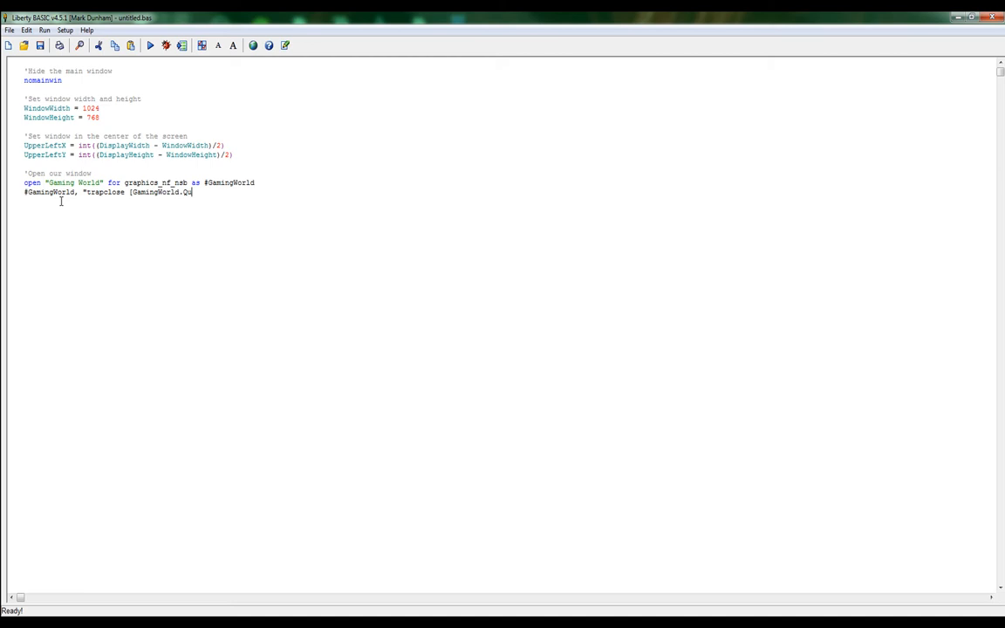
type("it]")
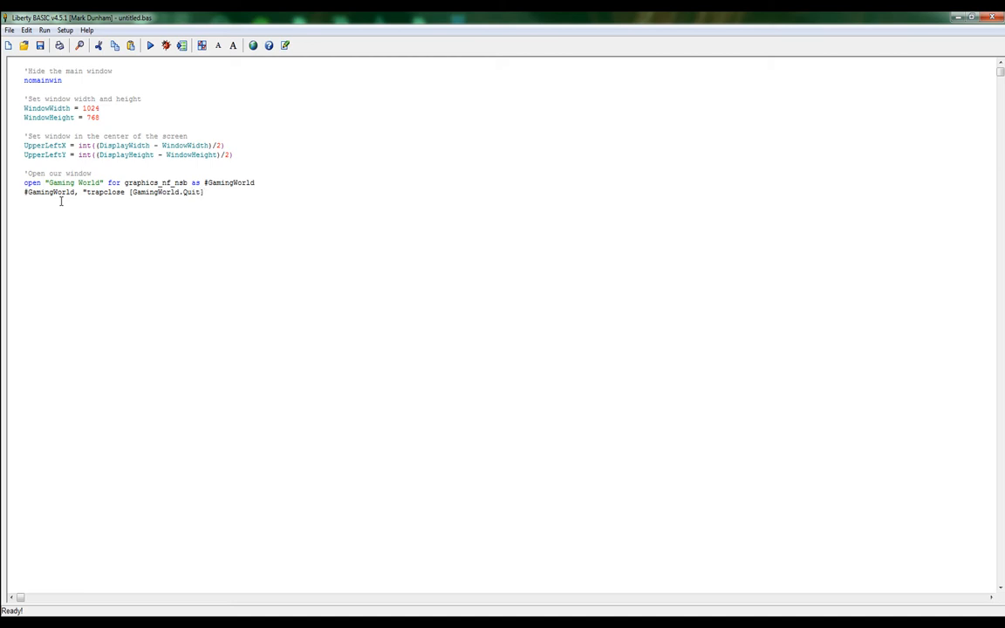
type("\"")
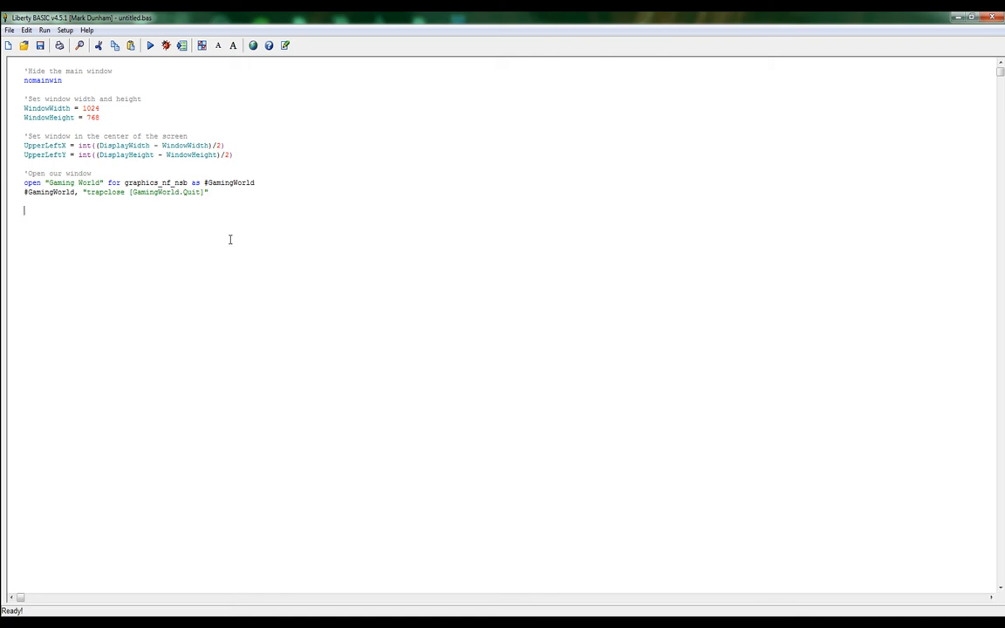
Step: Add wait and start the [GamingWorld.Quit] handler label on a new line
type("wait")
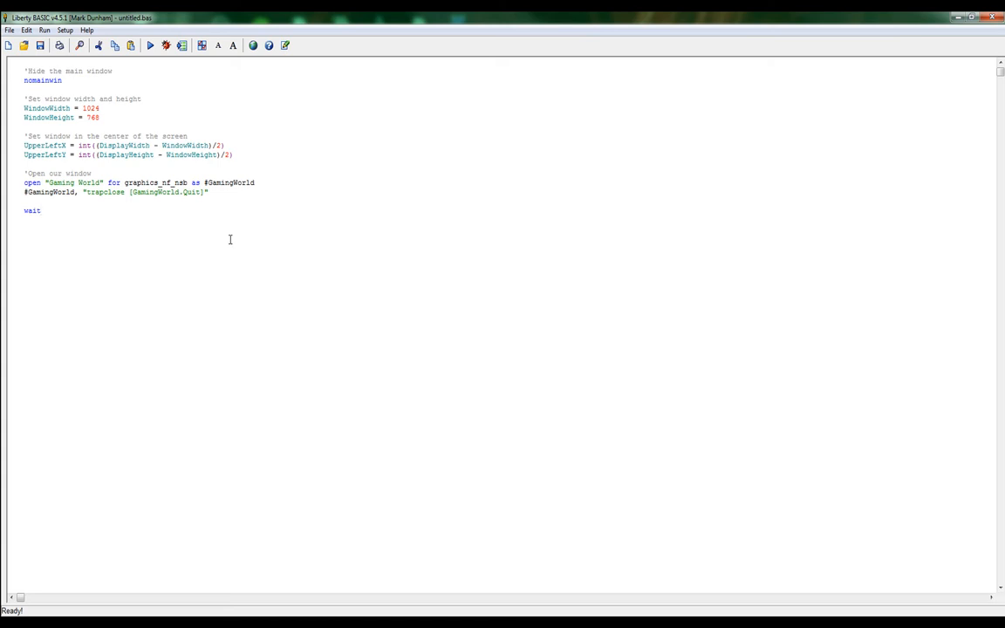
left_click(40, 209)
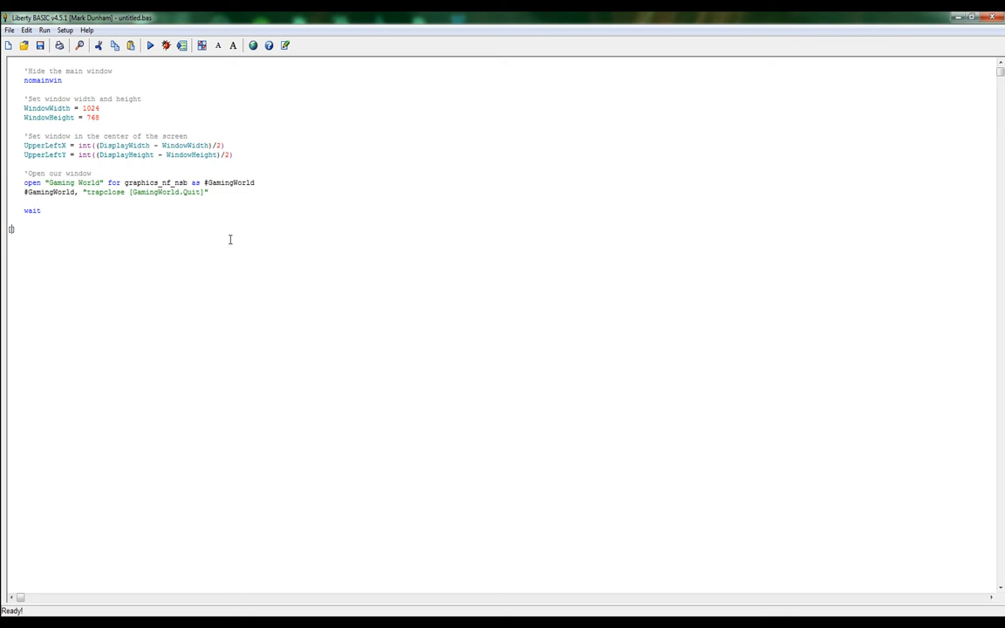
type("[Gam")
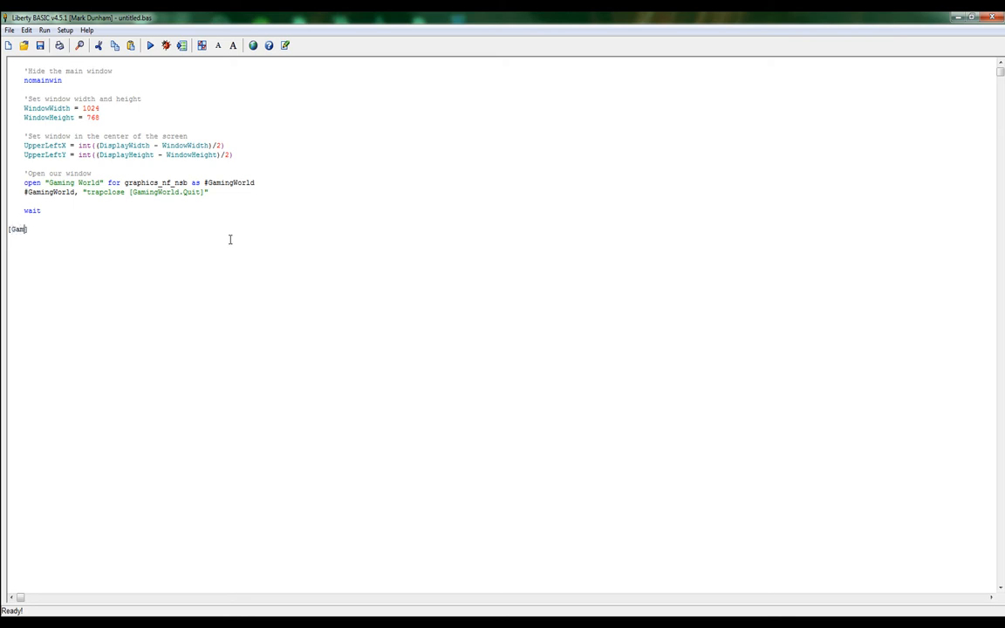
type("ingWorld")
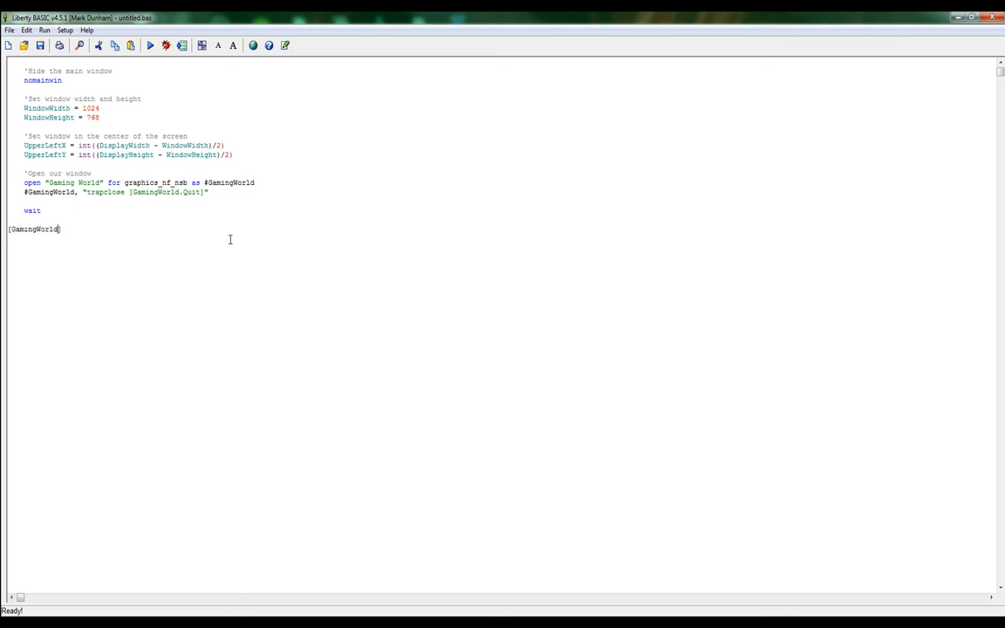
type(".Quit")
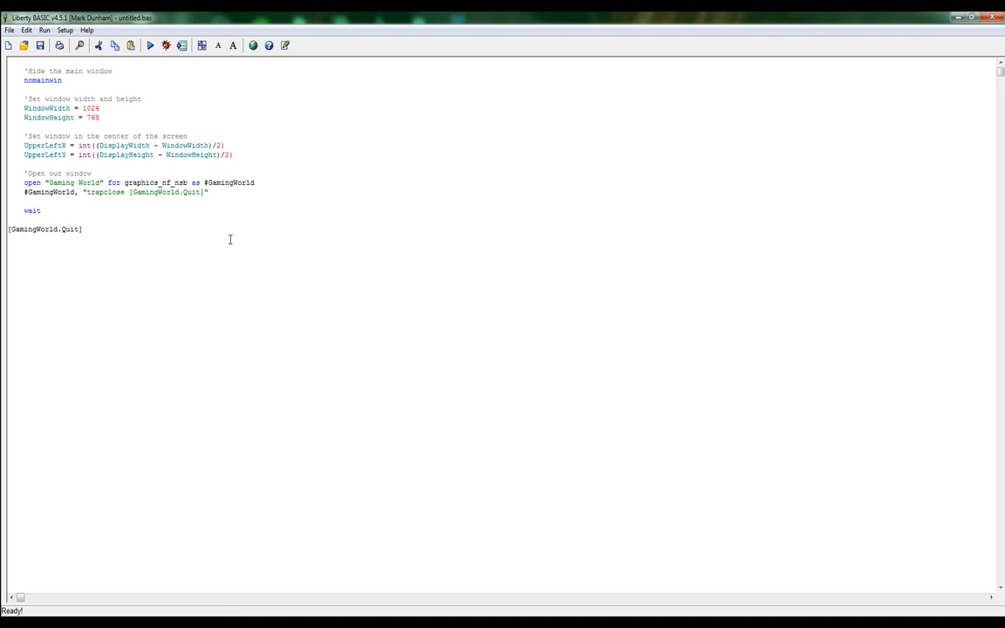
Step: Make the handler close #GamingWorld and end, then run the program to test the window
type("close")
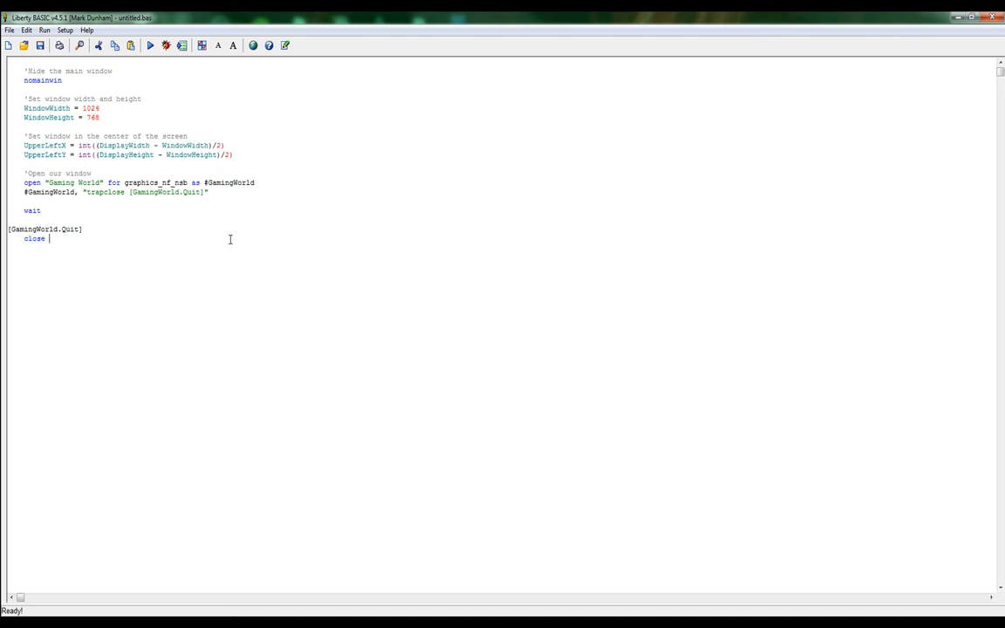
type("#GamingWorld")
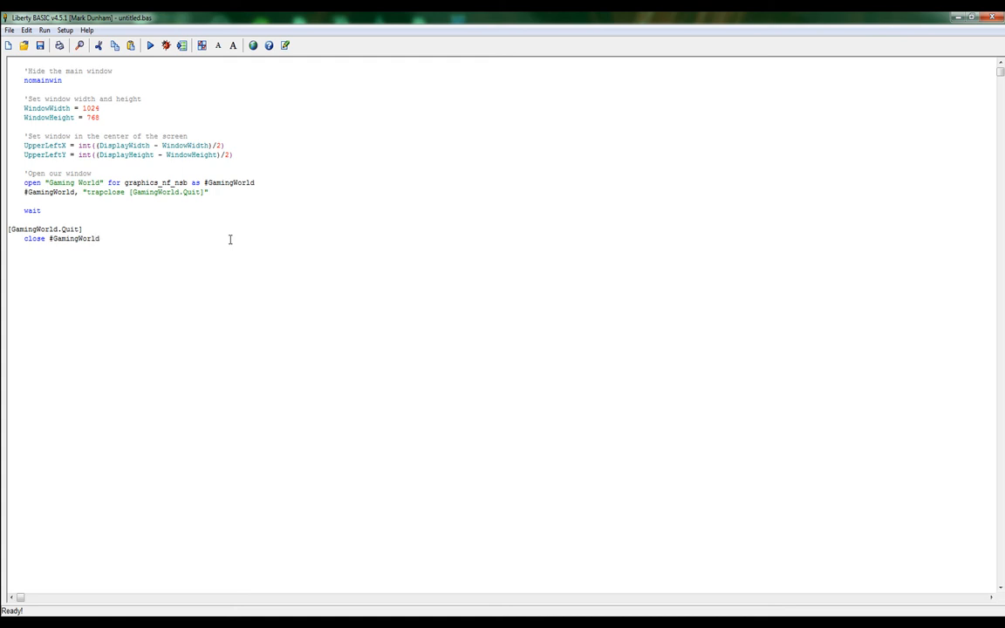
type("end")
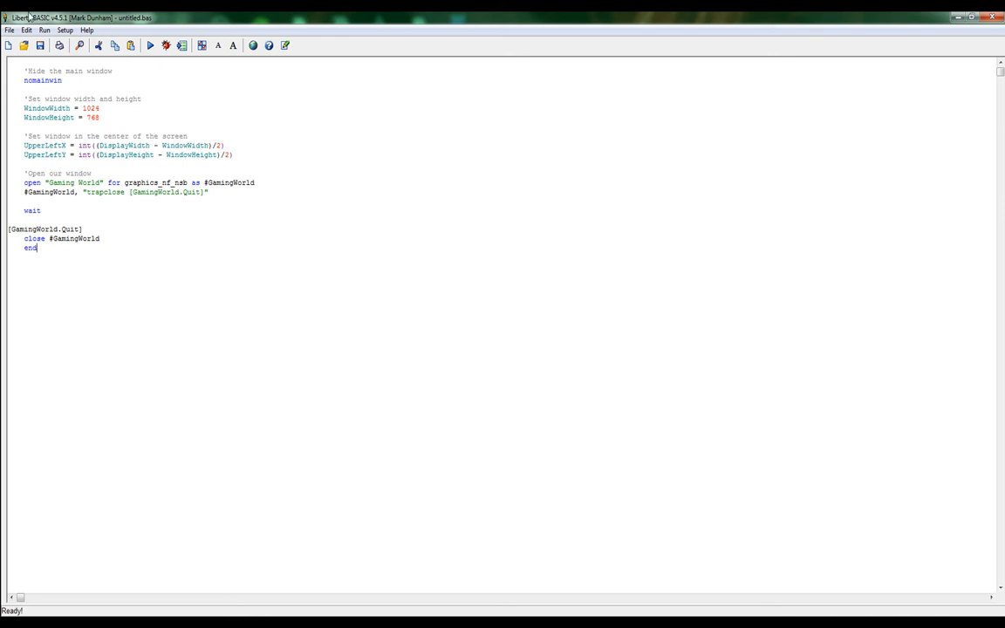
left_click(150, 45)
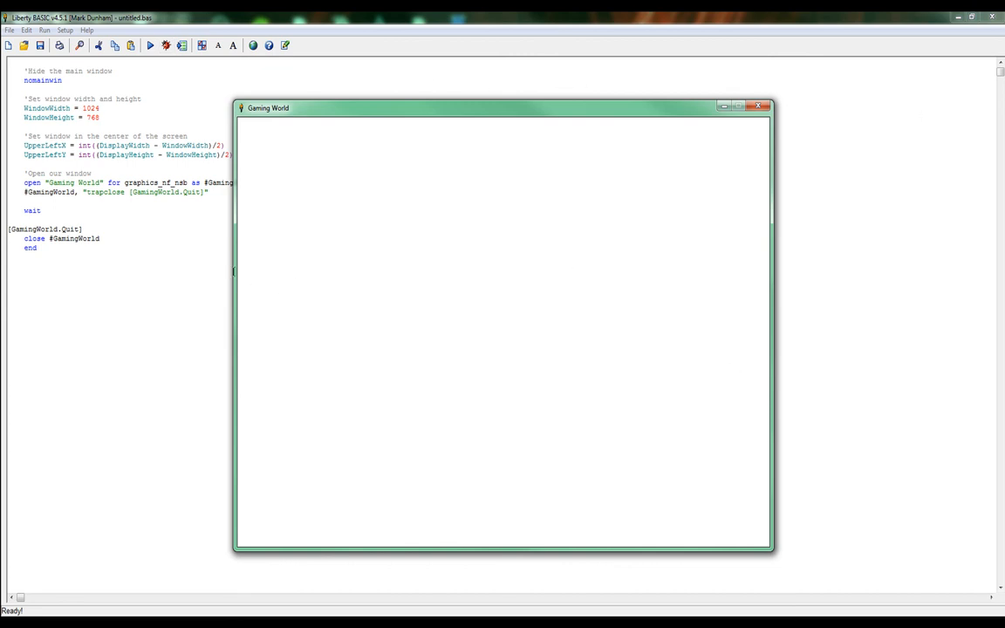
mouse_move(572, 443)
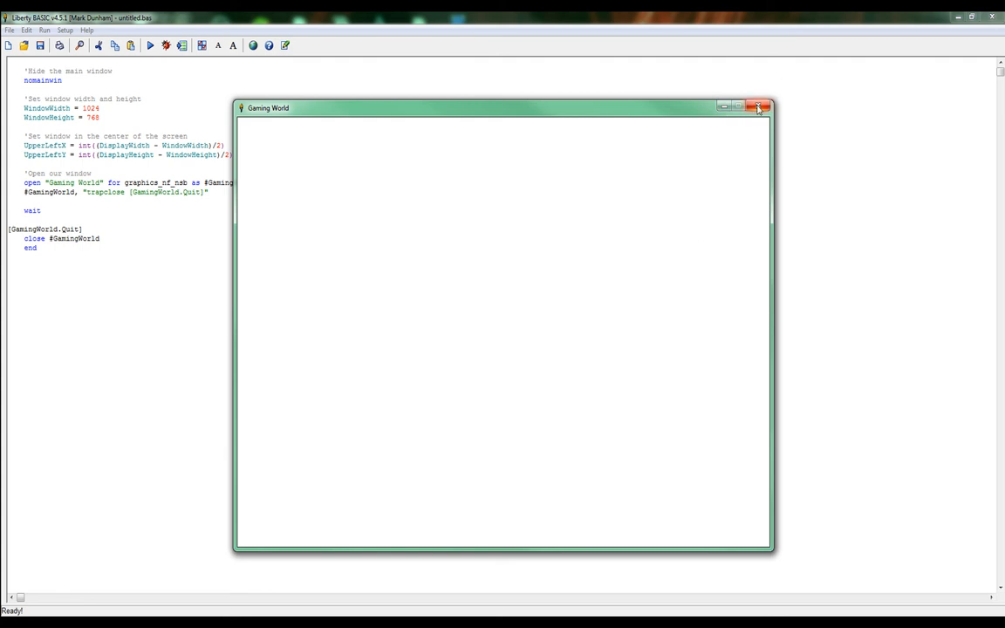
left_click(757, 107)
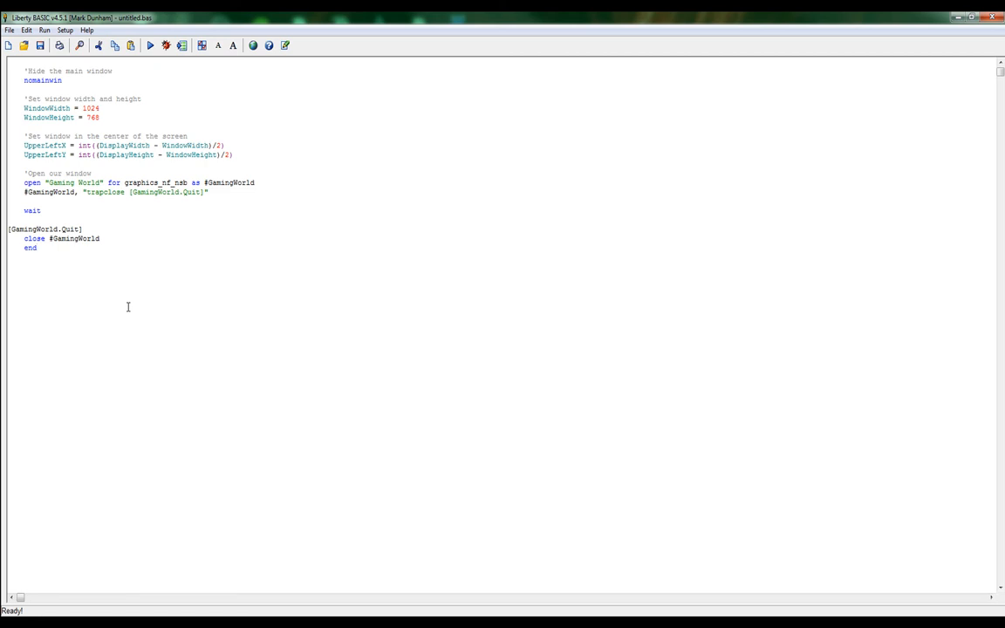
mouse_move(262, 390)
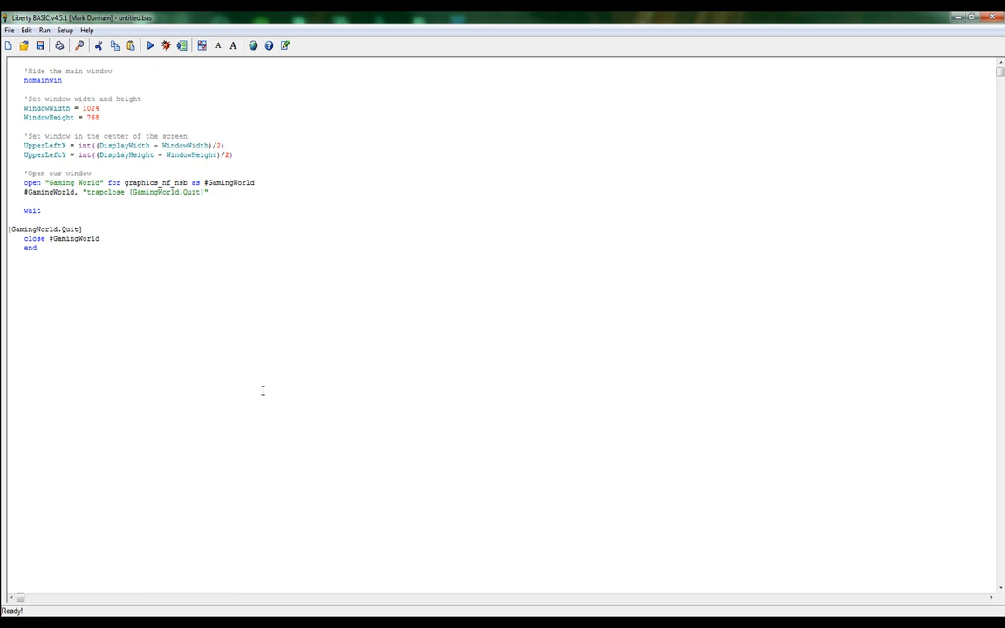